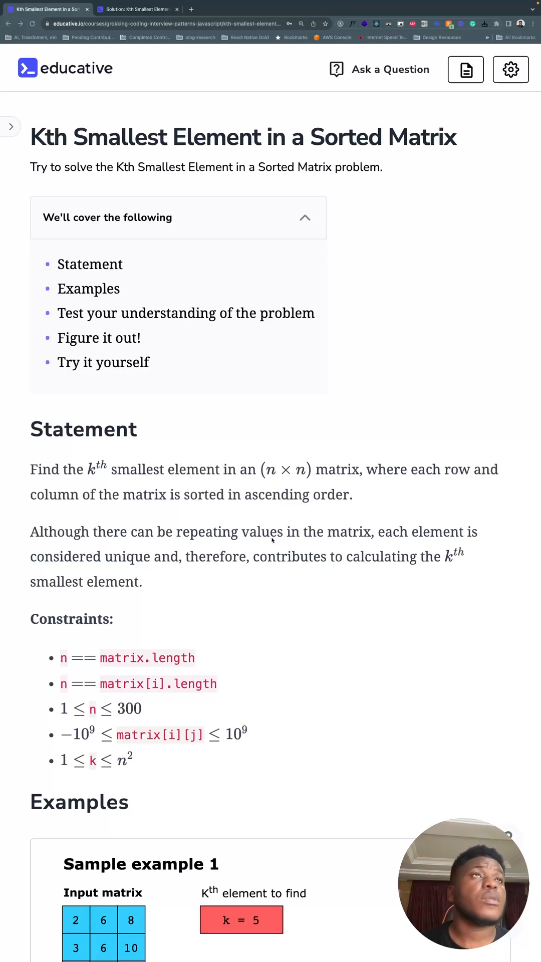
{"action": "mouse_move", "coordinate": [201, 512]}
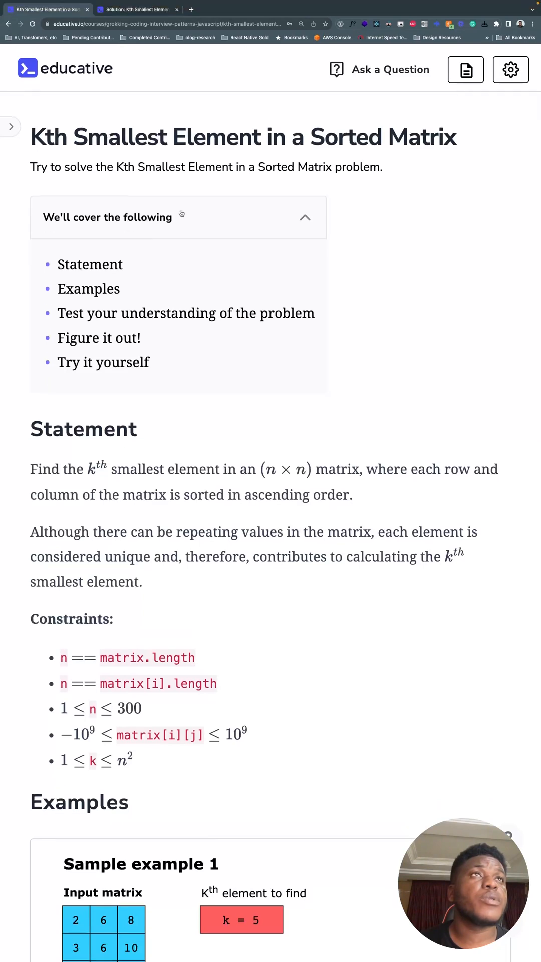
{"action": "mouse_move", "coordinate": [45, 145]}
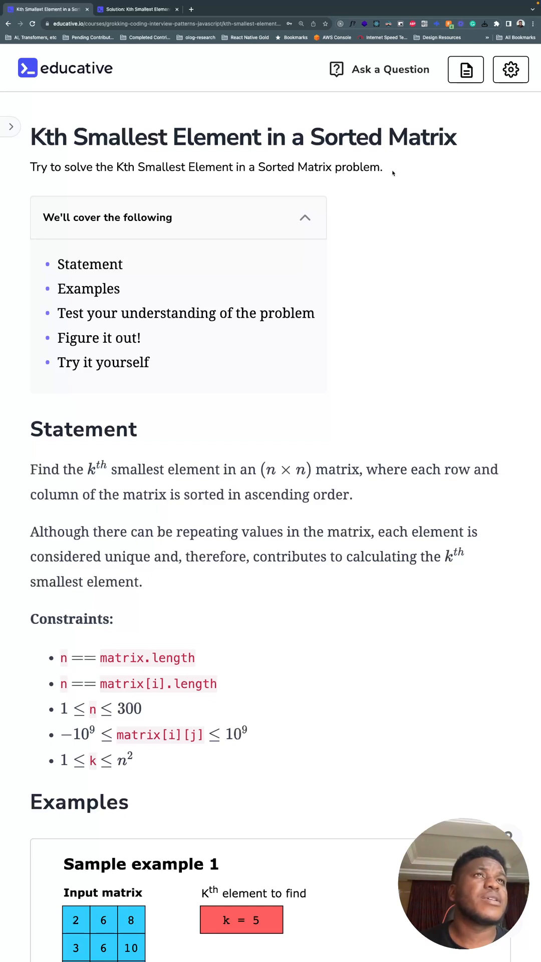
{"action": "mouse_move", "coordinate": [375, 168]}
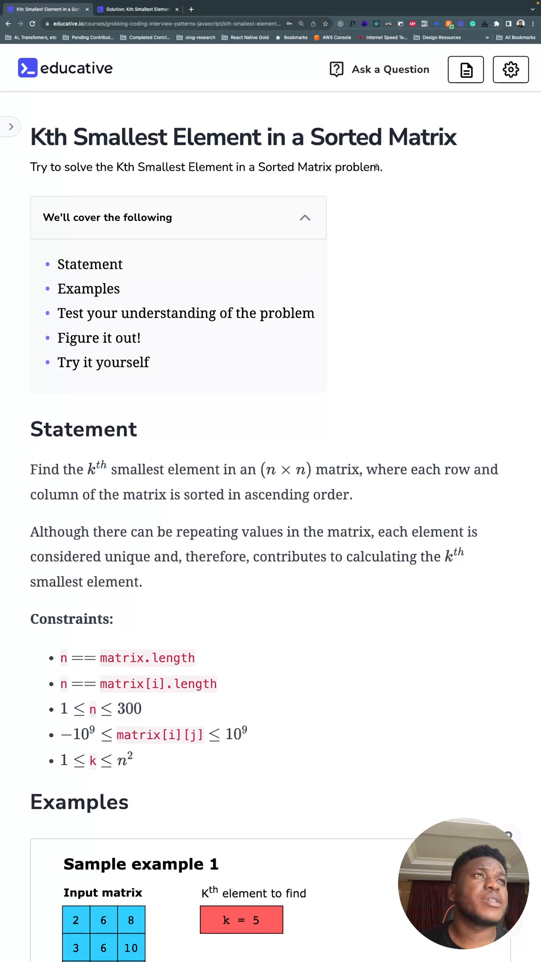
{"action": "mouse_move", "coordinate": [362, 238]}
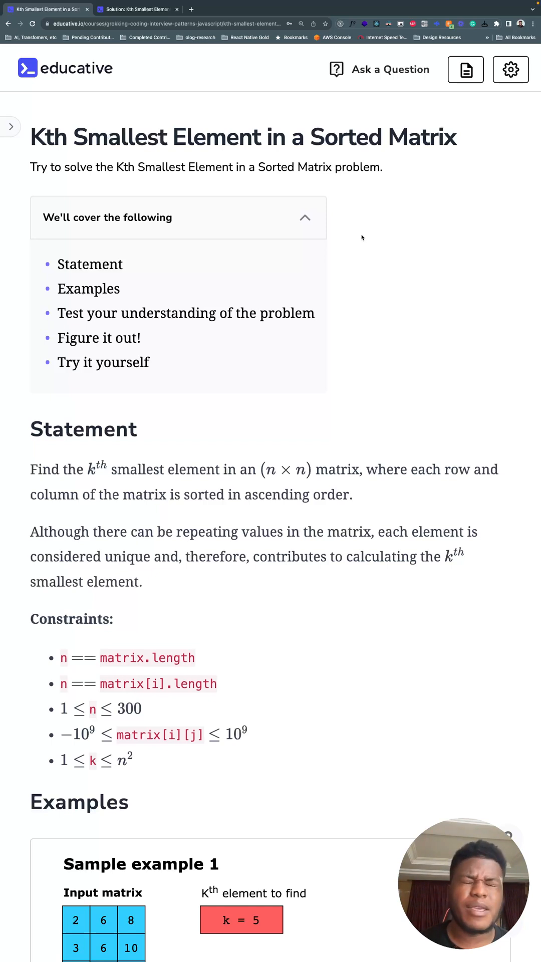
{"action": "mouse_move", "coordinate": [333, 244]}
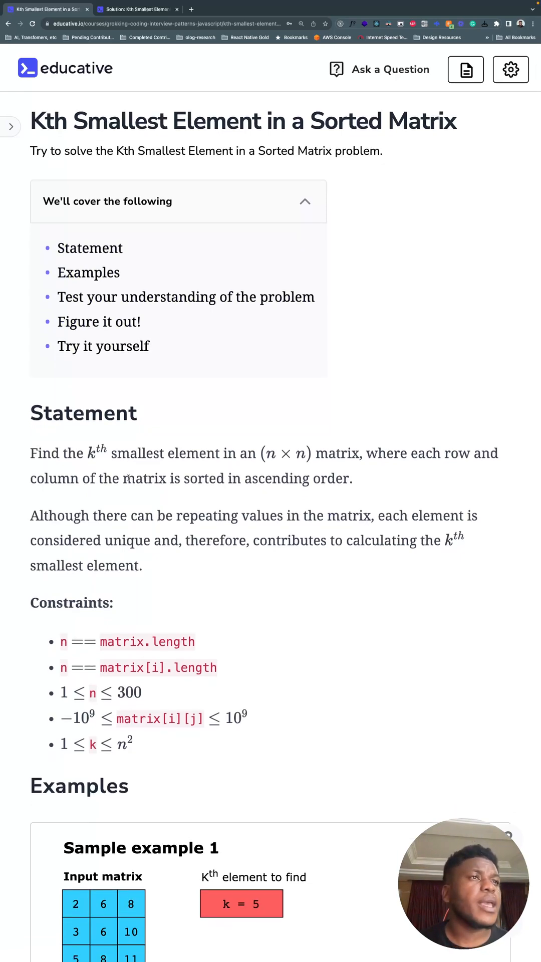
Scroll down to Sample example 1, showing 6 as the 5th smallest element
{"action": "scroll", "scroll_direction": "down", "scroll_amount": 3}
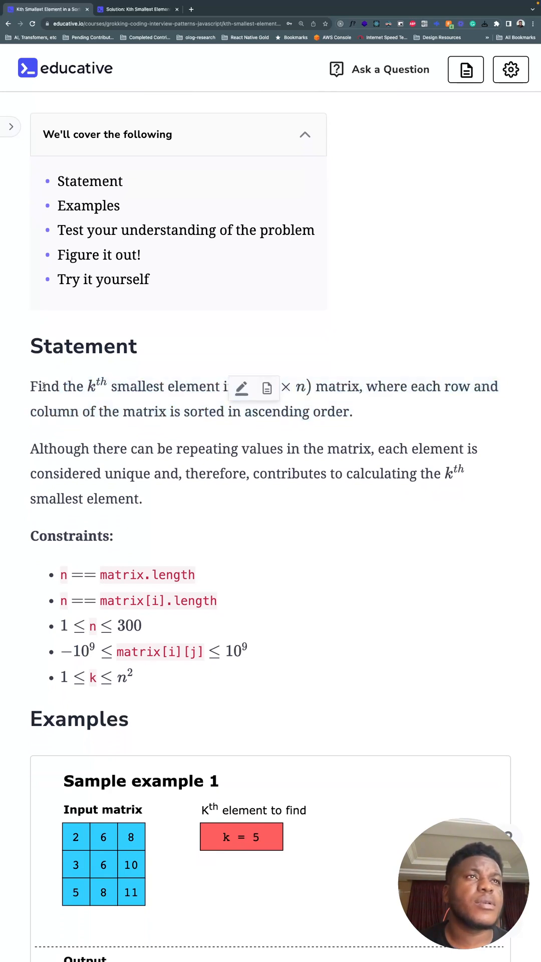
{"action": "double_click", "coordinate": [57, 386]}
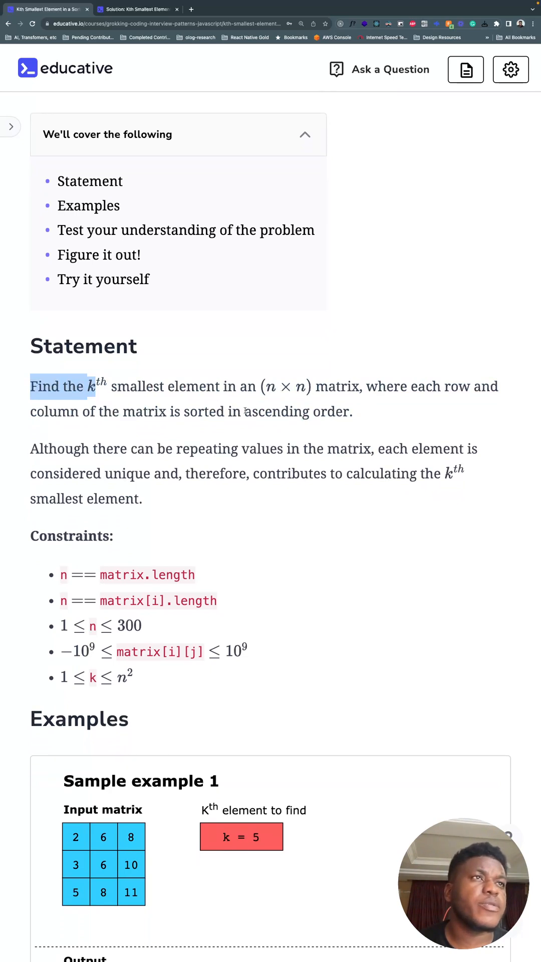
{"action": "scroll", "scroll_direction": "down", "scroll_amount": 3}
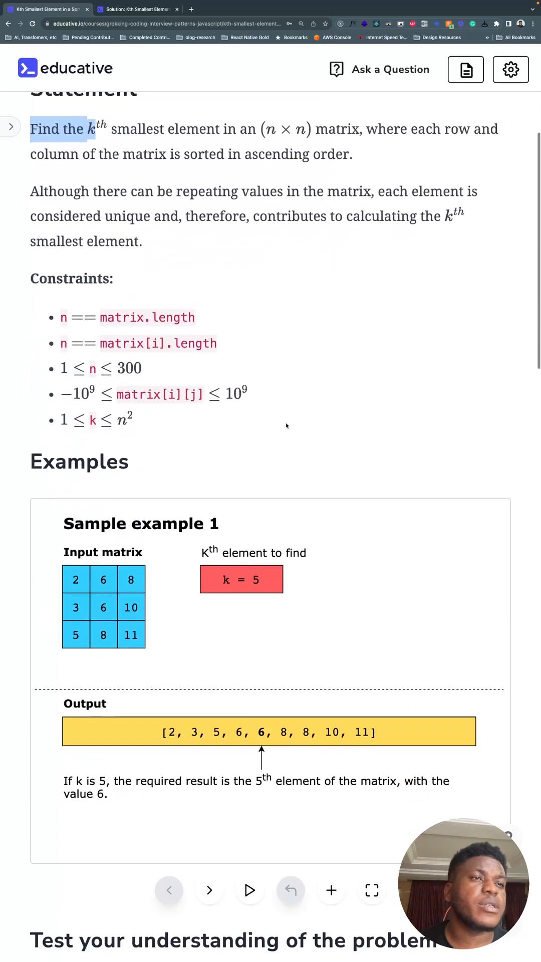
{"action": "scroll", "scroll_direction": "down", "scroll_amount": 3}
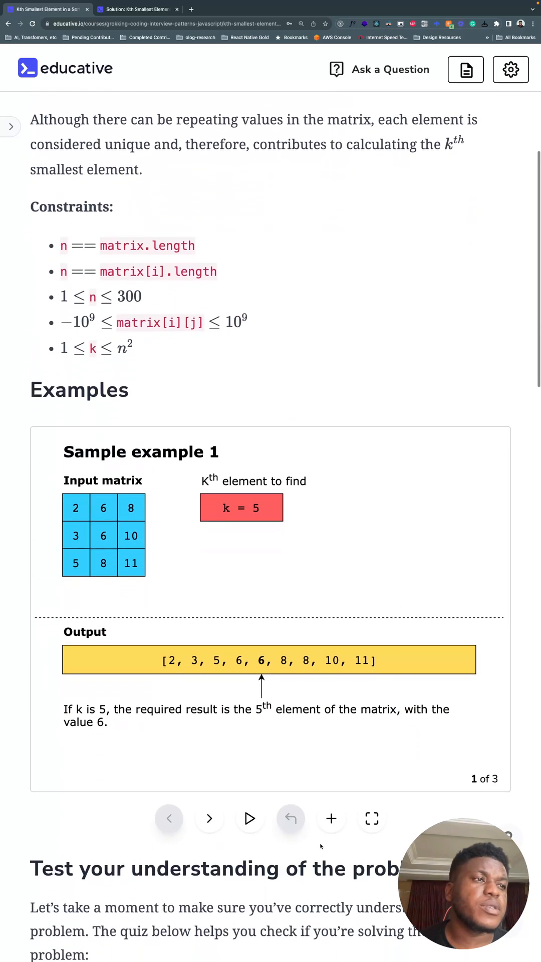
{"action": "left_click", "coordinate": [372, 819]}
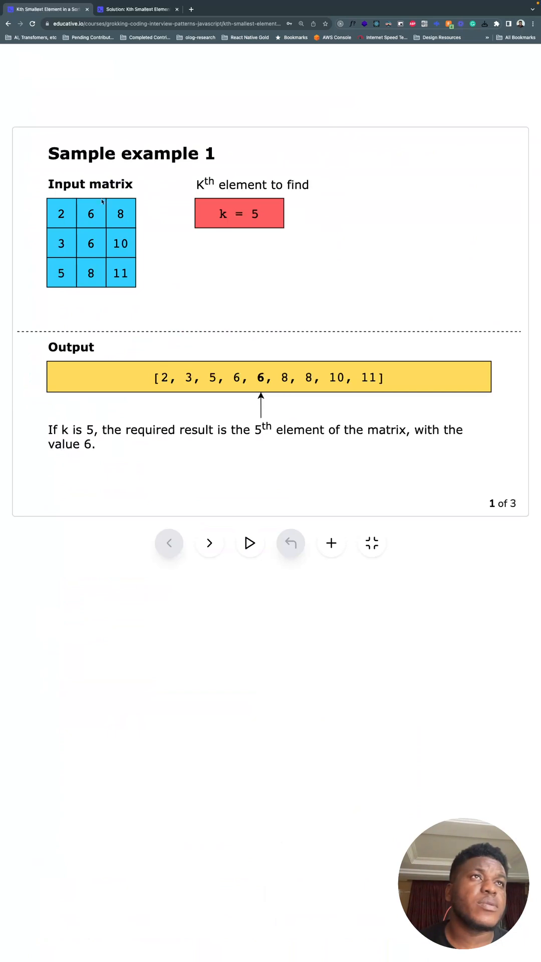
{"action": "mouse_move", "coordinate": [261, 232]}
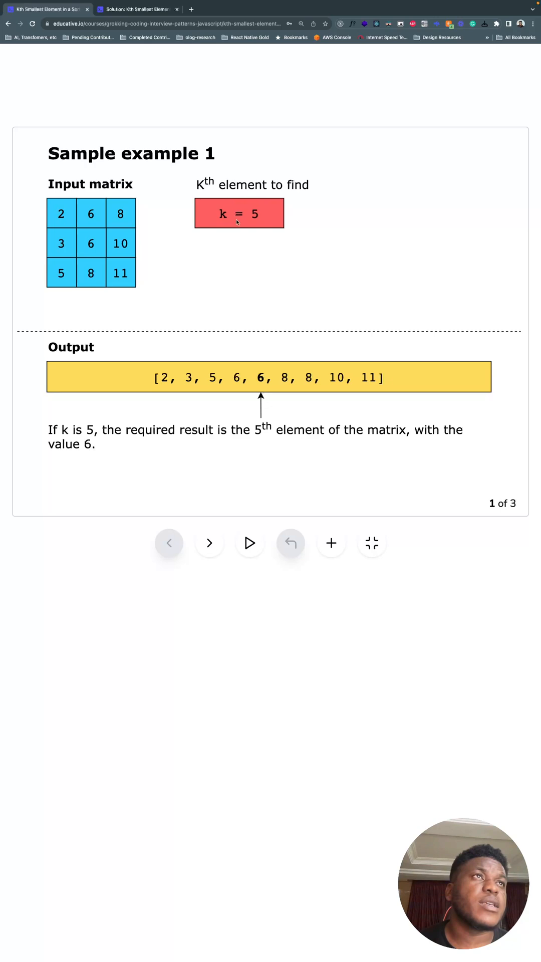
{"action": "mouse_move", "coordinate": [273, 248]}
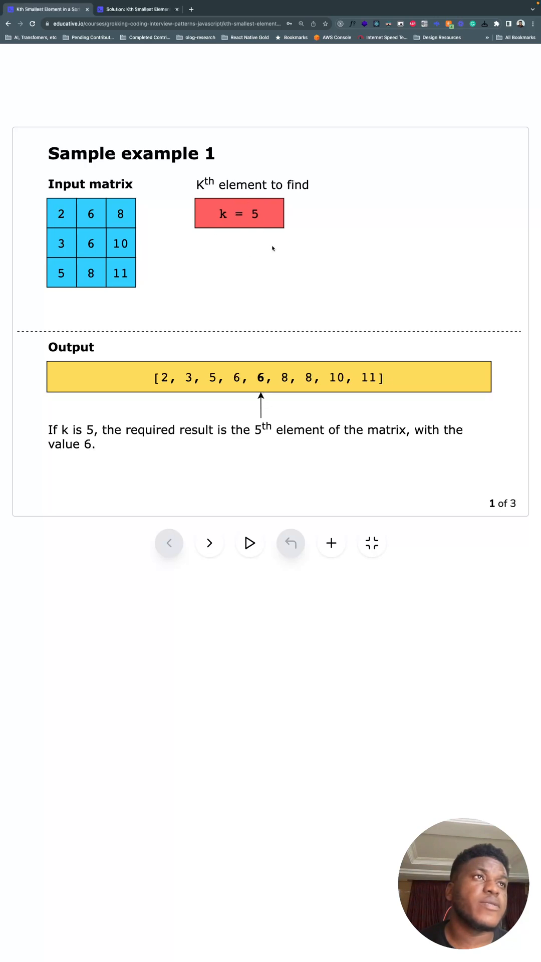
{"action": "mouse_move", "coordinate": [130, 290]}
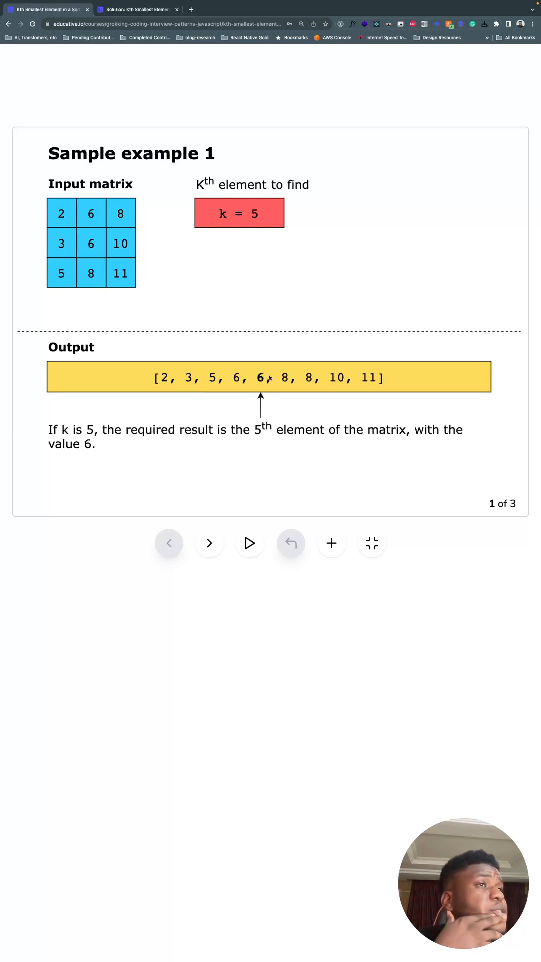
{"action": "left_click", "coordinate": [209, 543]}
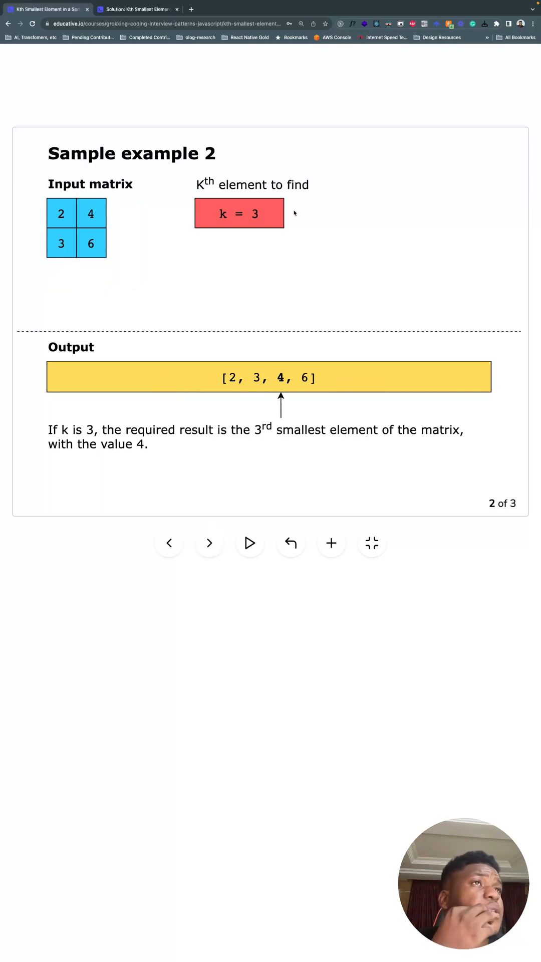
{"action": "mouse_move", "coordinate": [73, 222]}
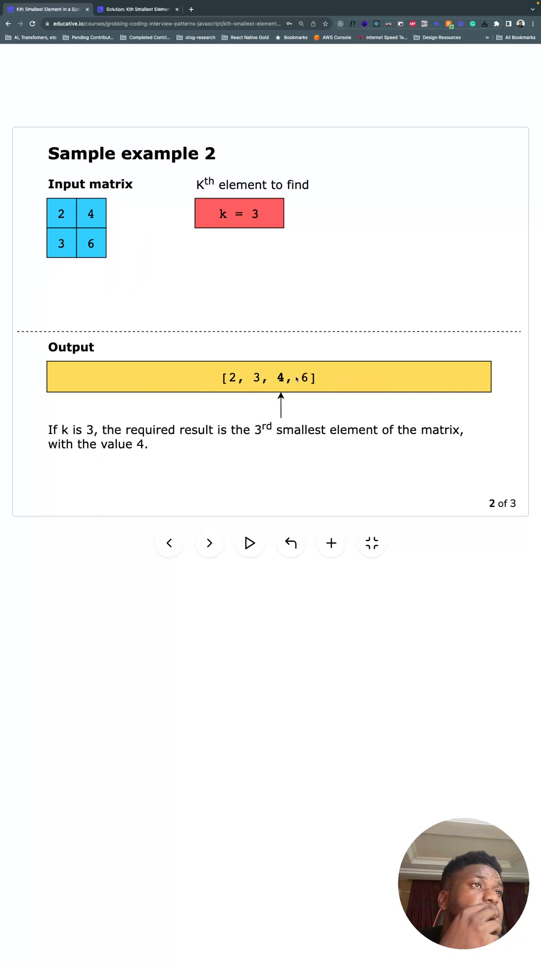
{"action": "left_click", "coordinate": [210, 544]}
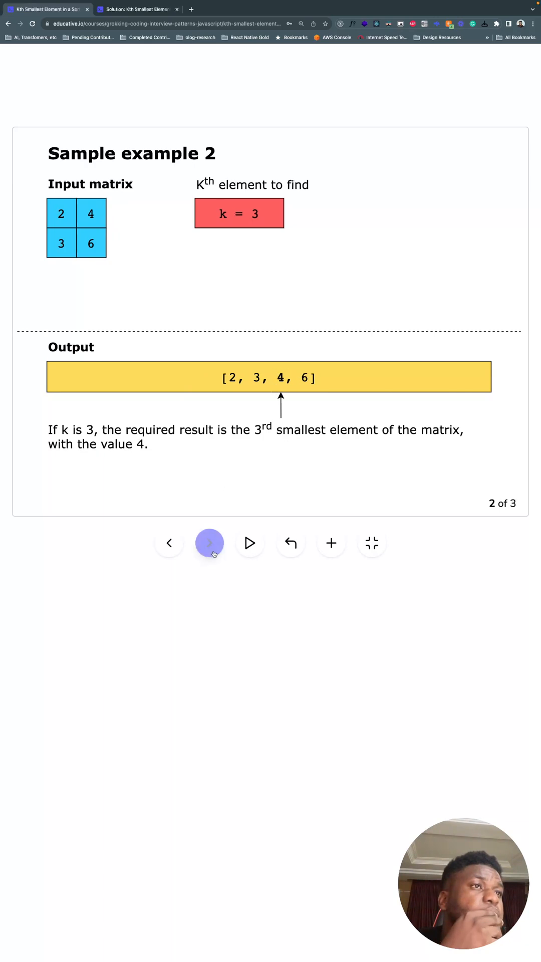
{"action": "left_click", "coordinate": [210, 543]}
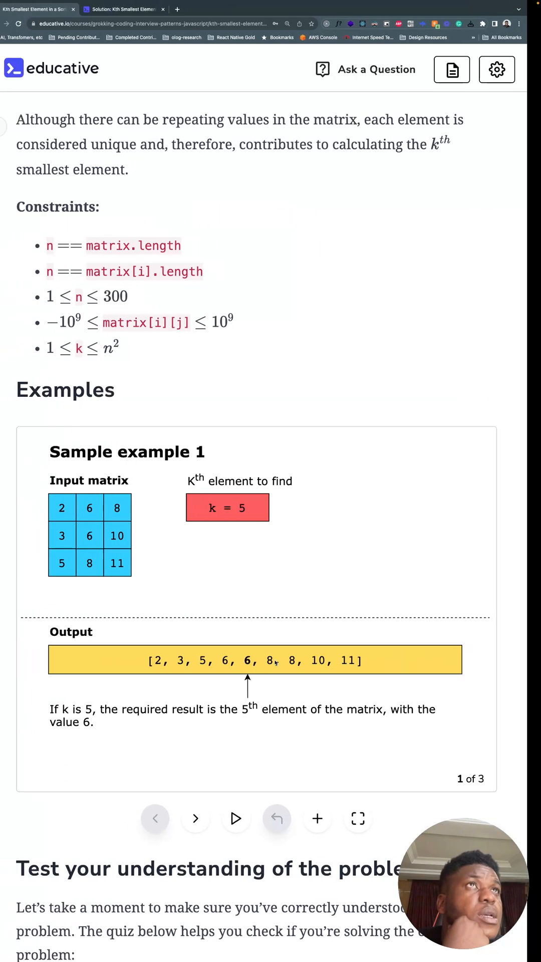
Open the solution lesson and scroll to the five-step min-heap algorithm
{"action": "left_click", "coordinate": [123, 9]}
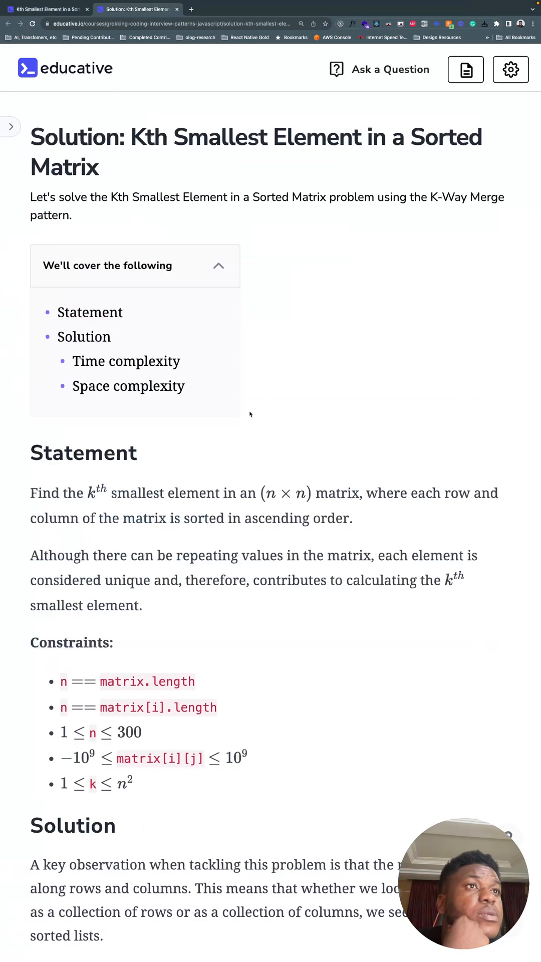
{"action": "scroll", "scroll_direction": "down", "scroll_amount": 3}
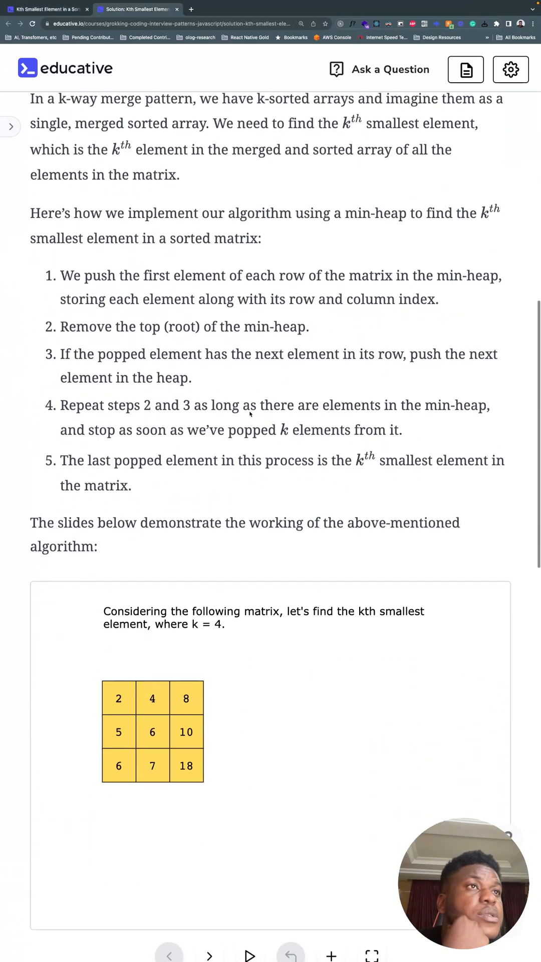
{"action": "scroll", "scroll_direction": "down", "scroll_amount": 3}
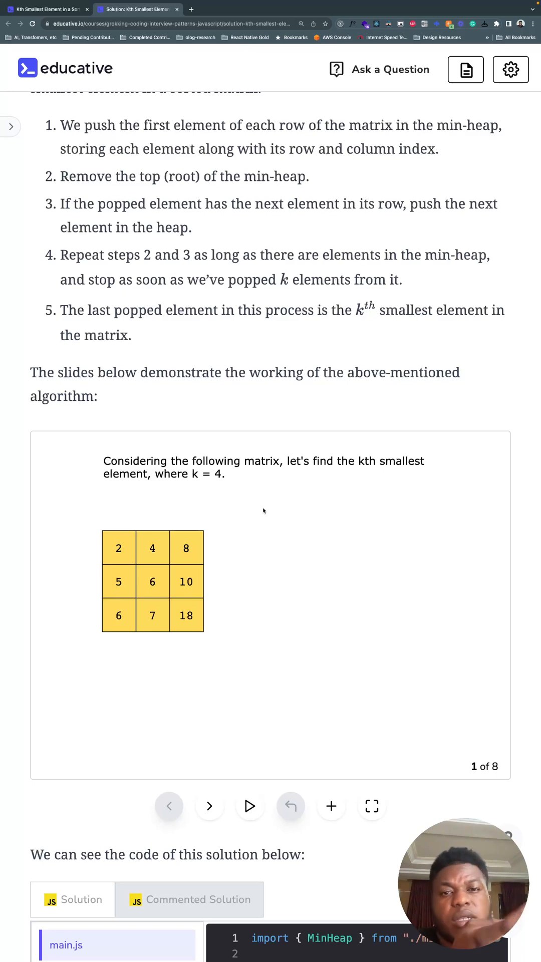
{"action": "mouse_move", "coordinate": [262, 564]}
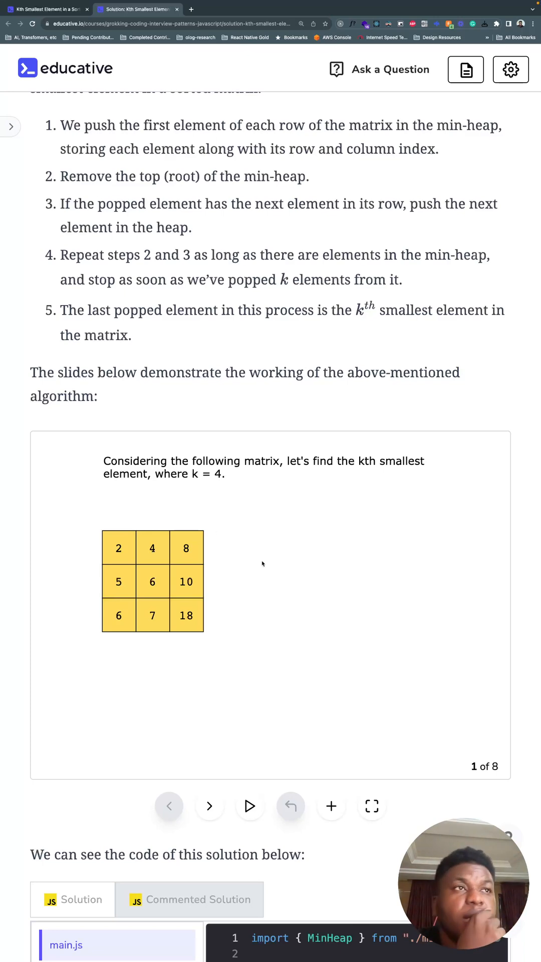
{"action": "scroll", "scroll_direction": "down", "scroll_amount": 3}
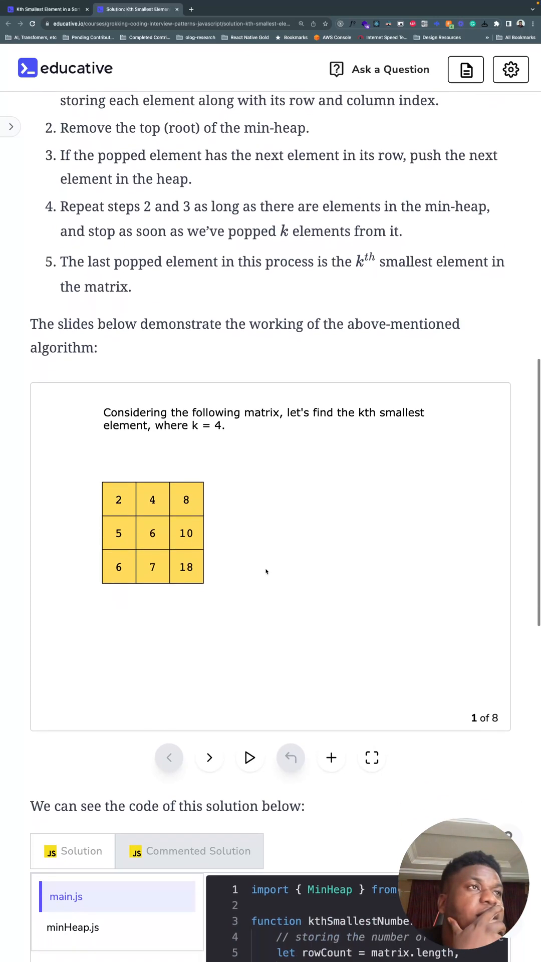
{"action": "scroll", "scroll_direction": "down", "scroll_amount": 3}
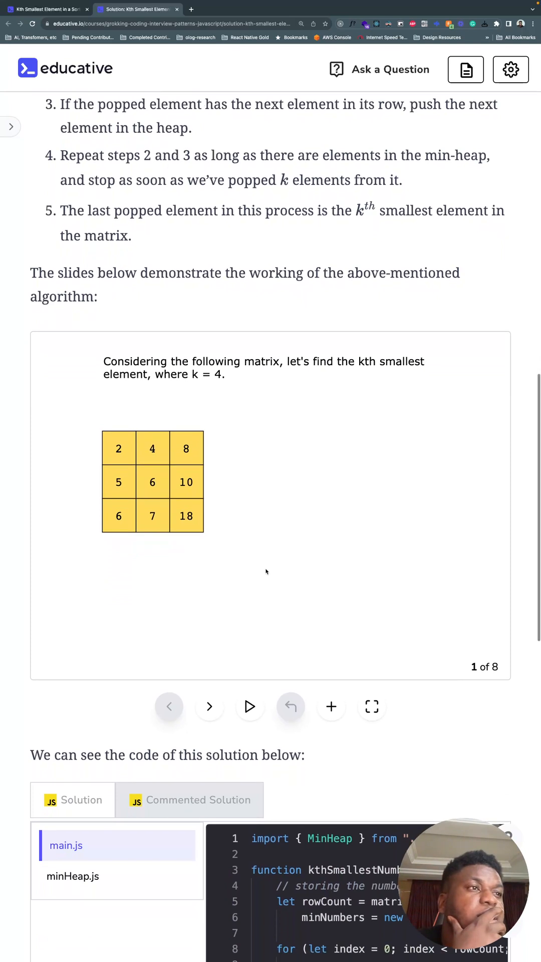
{"action": "scroll", "scroll_direction": "up", "scroll_amount": 3}
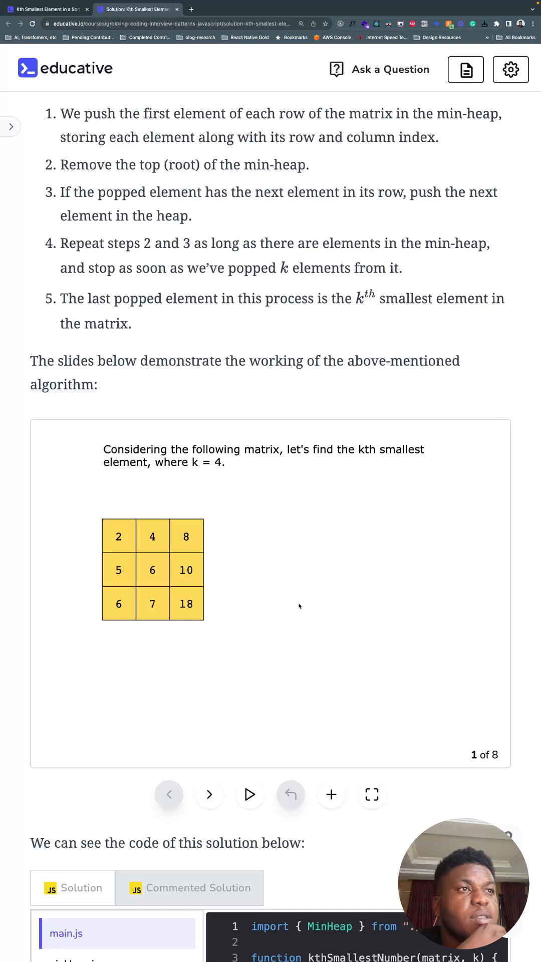
Enlarge the k = 4 matrix slideshow and bring it into view on slide 1 of 8
{"action": "left_click", "coordinate": [372, 794]}
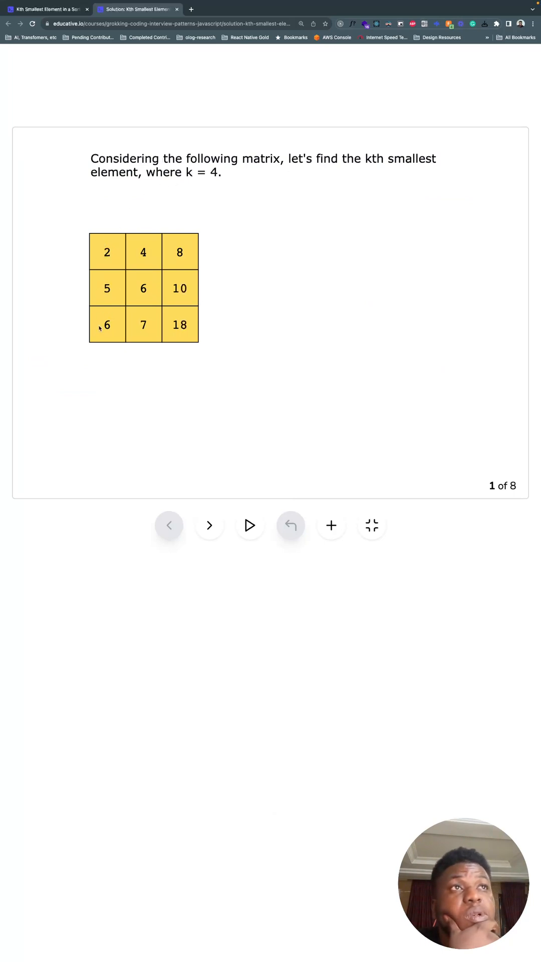
{"action": "mouse_move", "coordinate": [301, 364]}
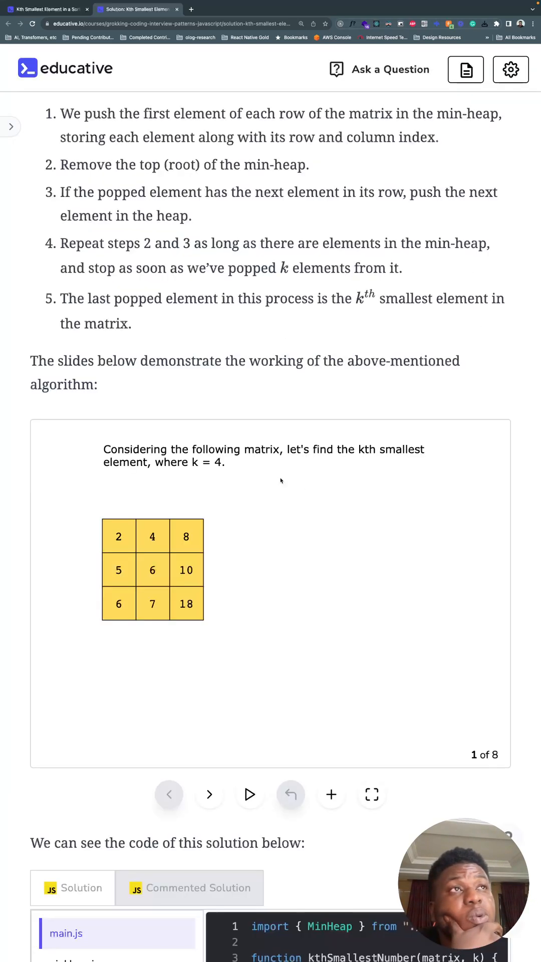
{"action": "scroll", "scroll_direction": "up", "scroll_amount": 3}
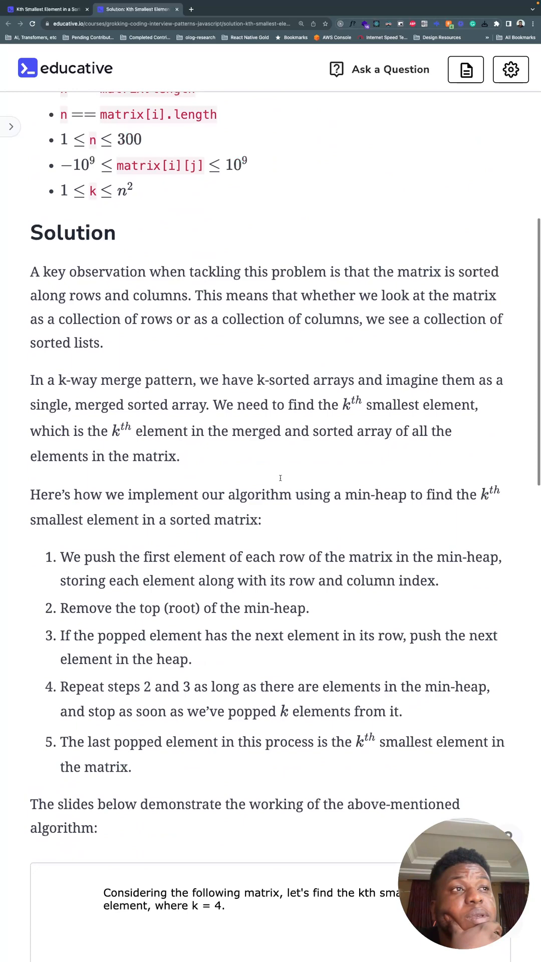
{"action": "scroll", "scroll_direction": "down", "scroll_amount": 3}
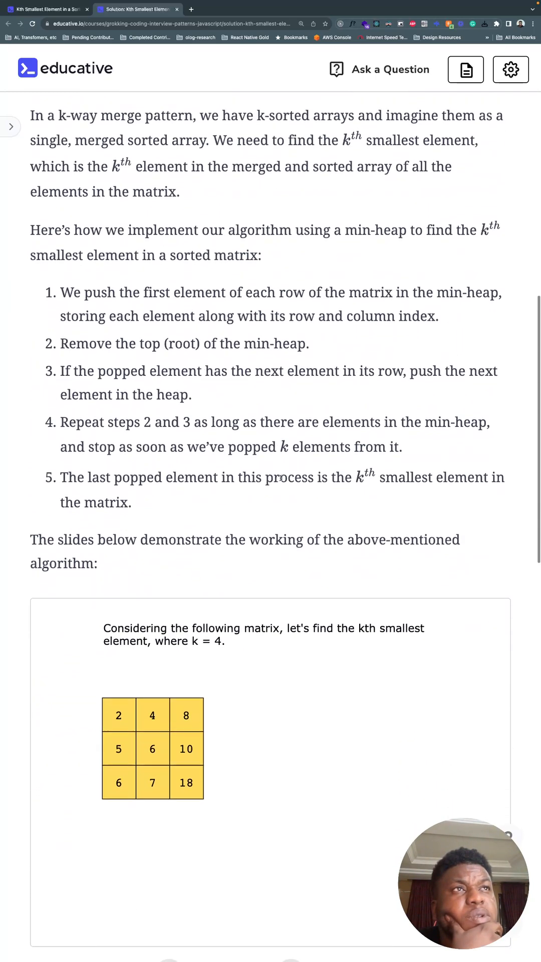
{"action": "scroll", "scroll_direction": "down", "scroll_amount": 3}
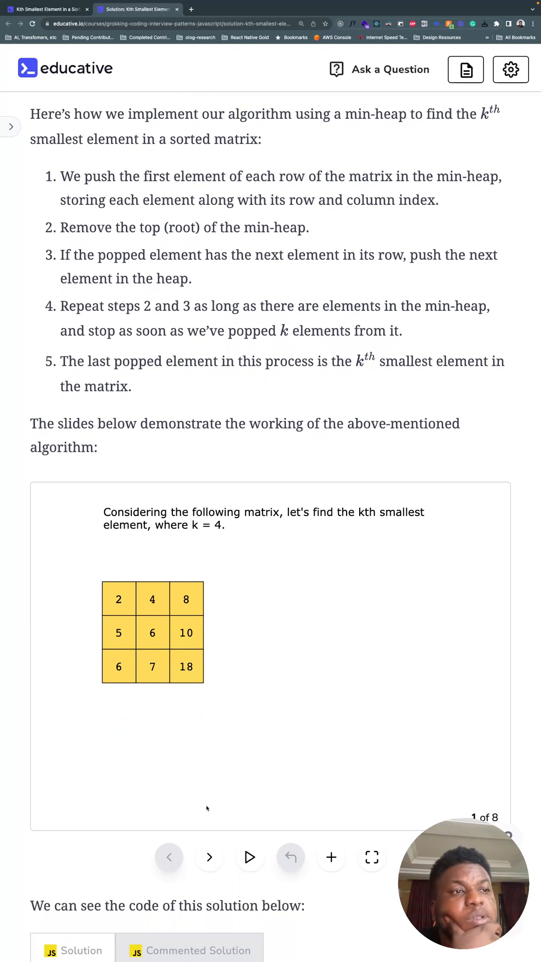
{"action": "left_click", "coordinate": [372, 857]}
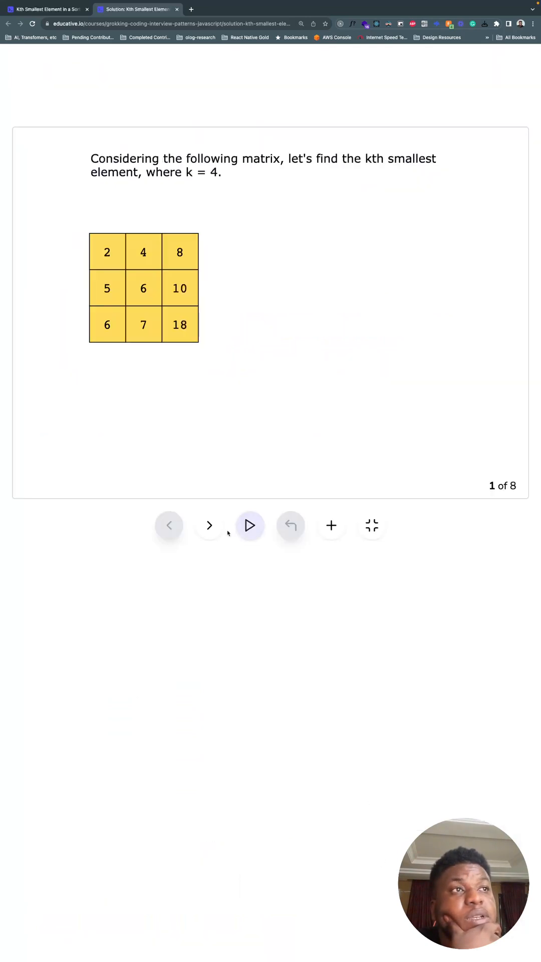
{"action": "left_click", "coordinate": [209, 526]}
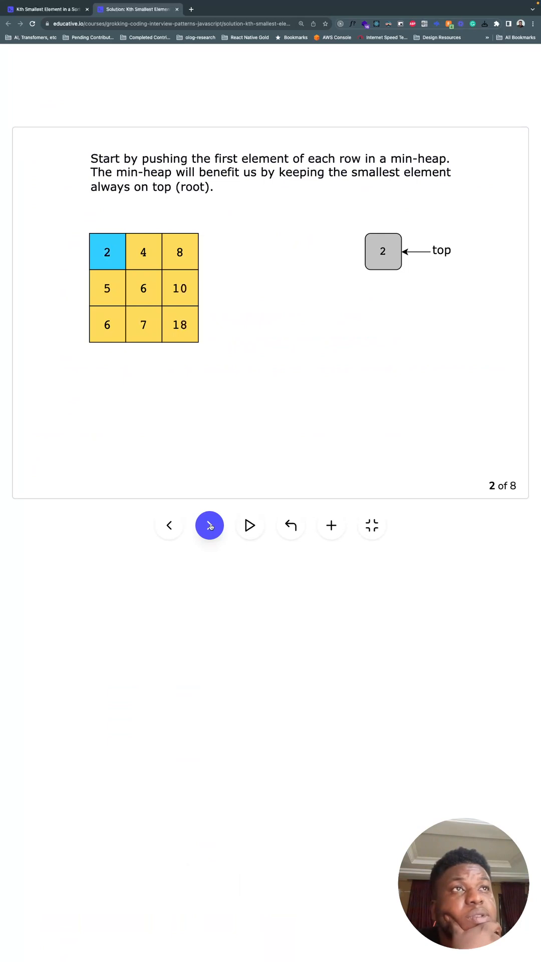
{"action": "left_click", "coordinate": [210, 525]}
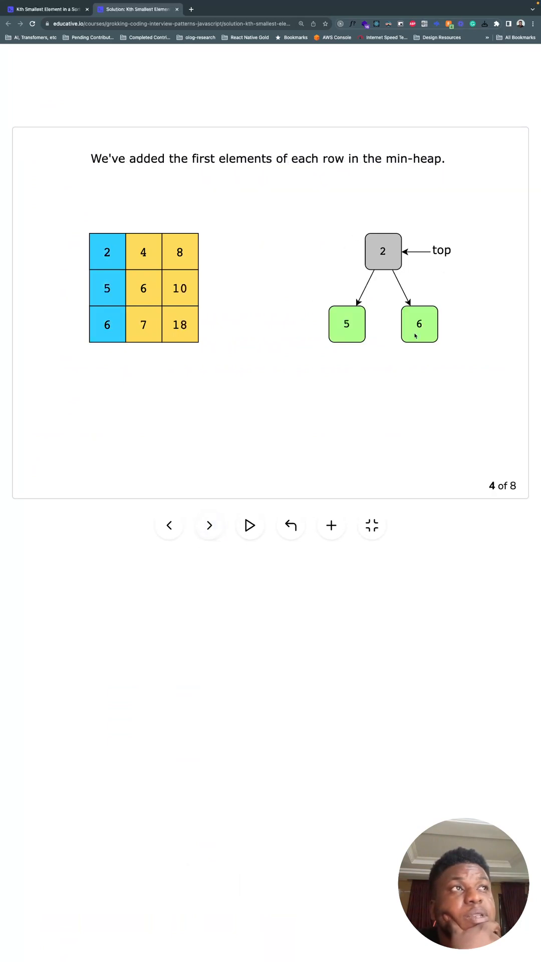
{"action": "mouse_move", "coordinate": [383, 259]}
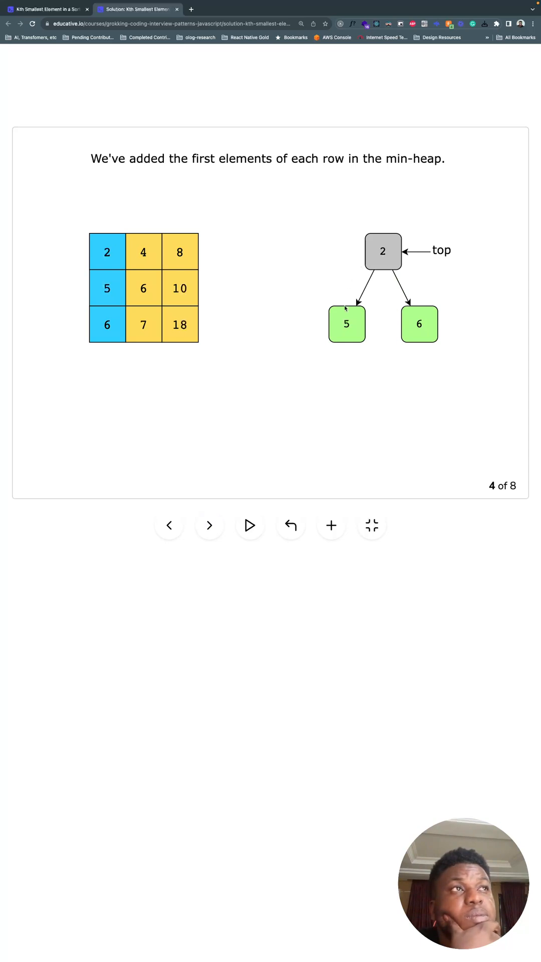
{"action": "mouse_move", "coordinate": [341, 301]}
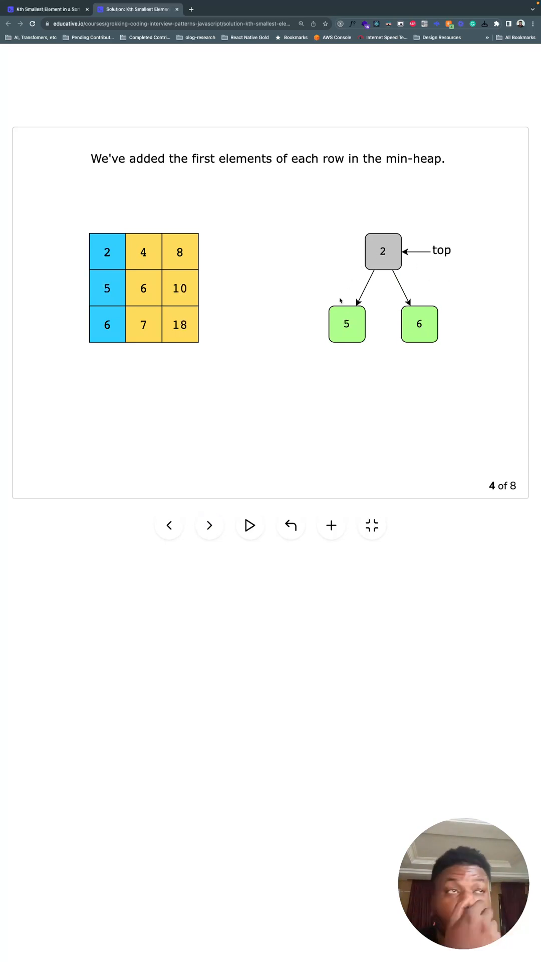
{"action": "mouse_move", "coordinate": [92, 305]}
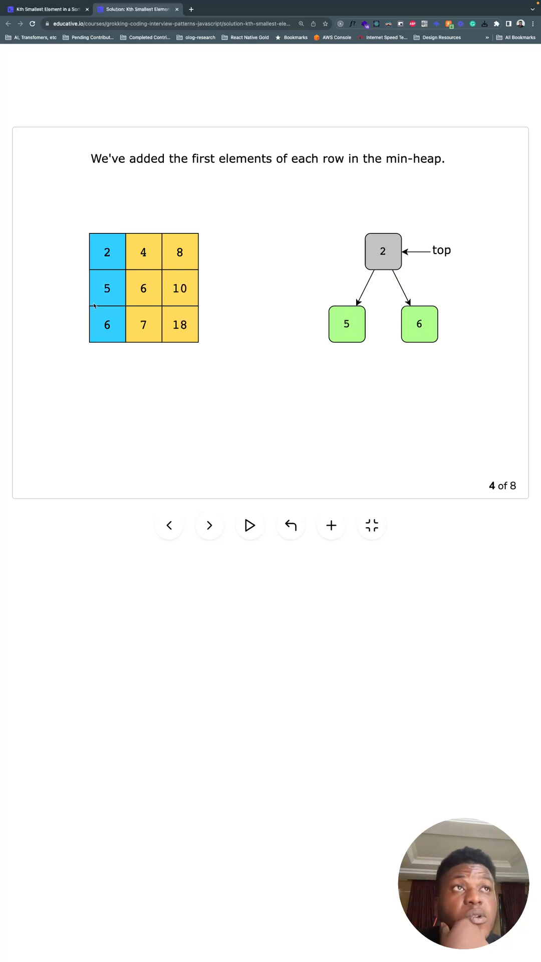
{"action": "mouse_move", "coordinate": [99, 371]}
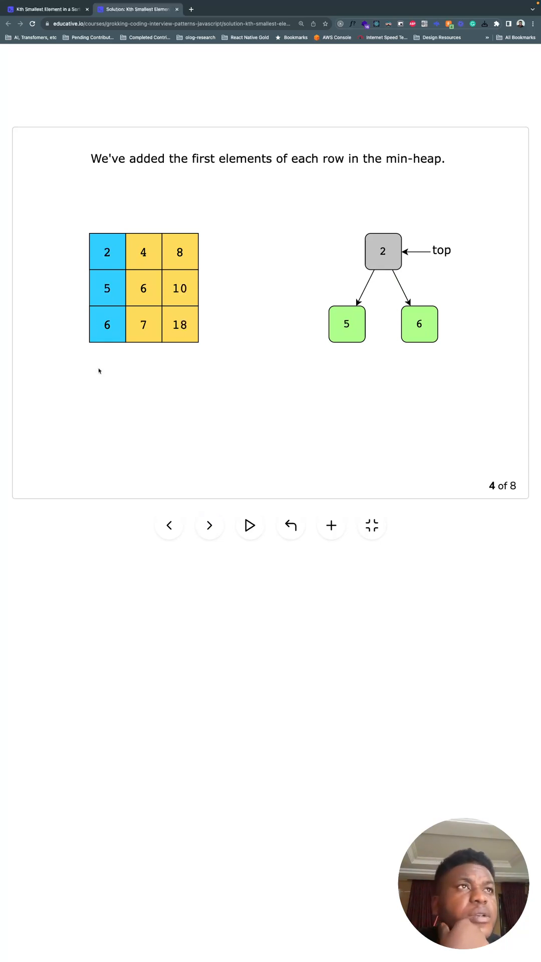
{"action": "mouse_move", "coordinate": [389, 269]}
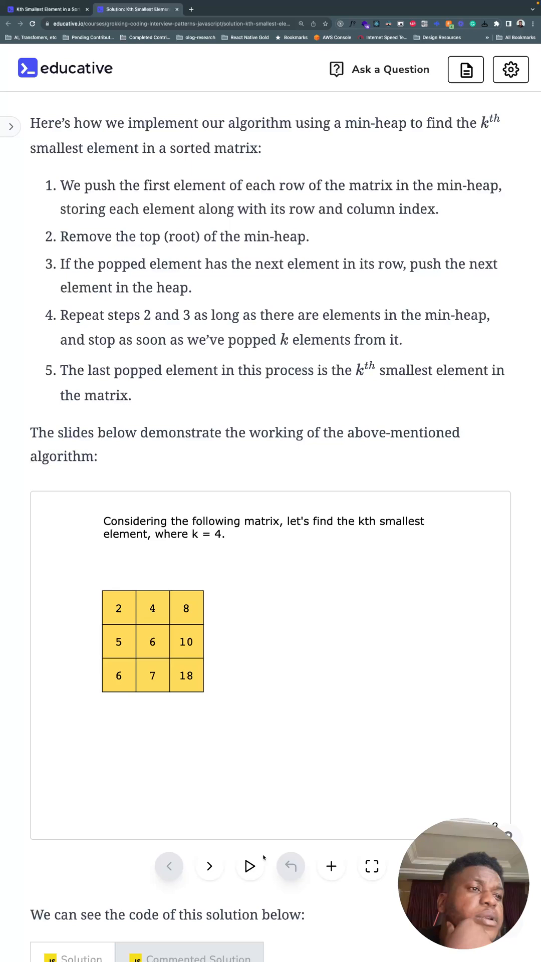
Show the slides full screen and advance to the root-removal slide
{"action": "left_click", "coordinate": [372, 866]}
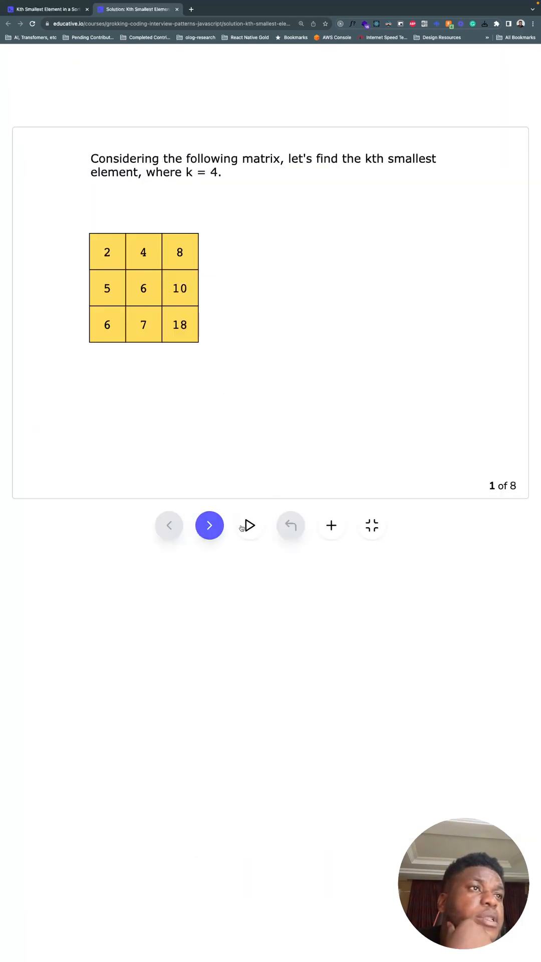
{"action": "left_click", "coordinate": [209, 526]}
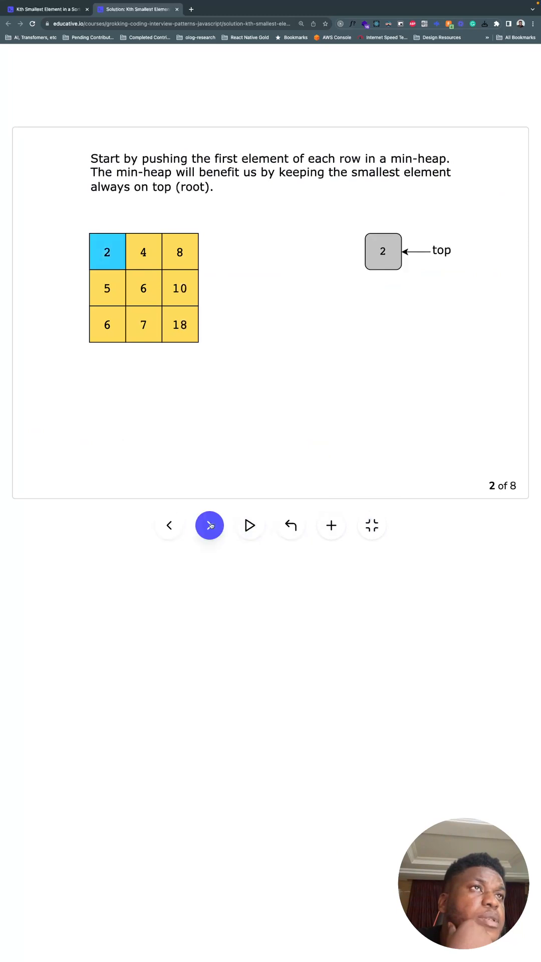
{"action": "left_click", "coordinate": [209, 525]}
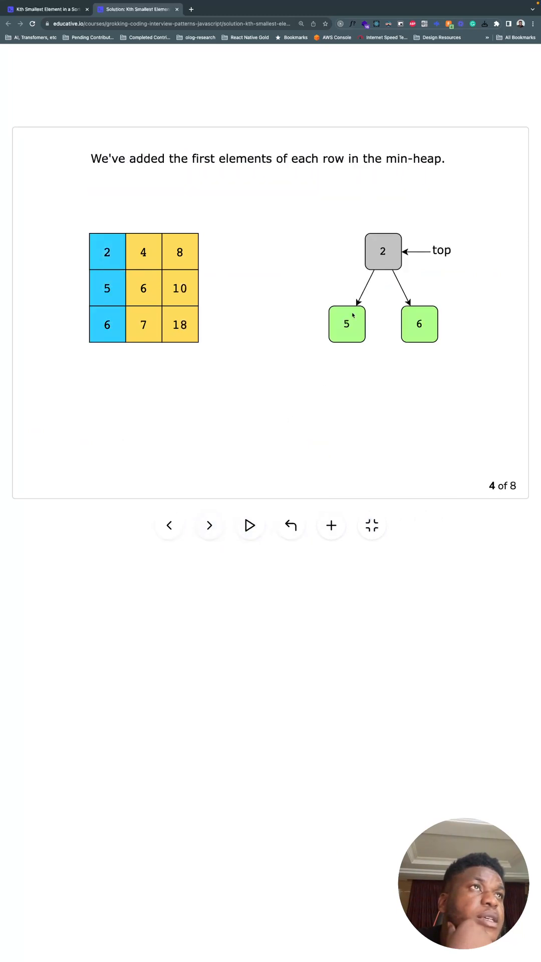
{"action": "left_click", "coordinate": [210, 526]}
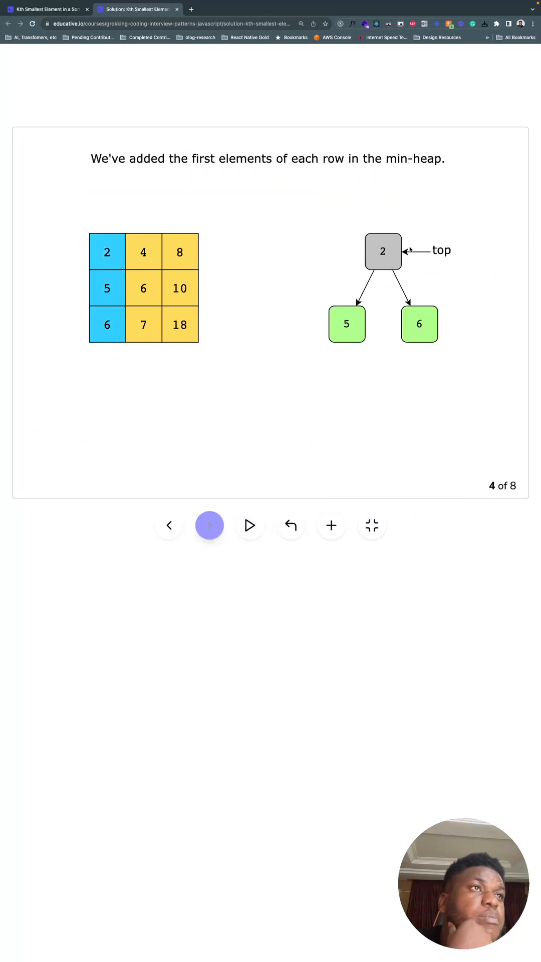
{"action": "left_click", "coordinate": [210, 525]}
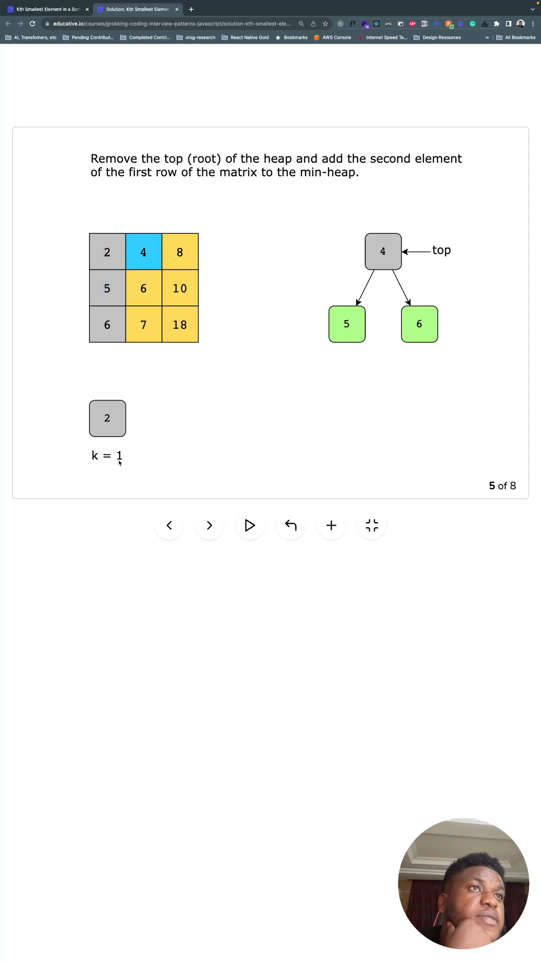
{"action": "mouse_move", "coordinate": [141, 472]}
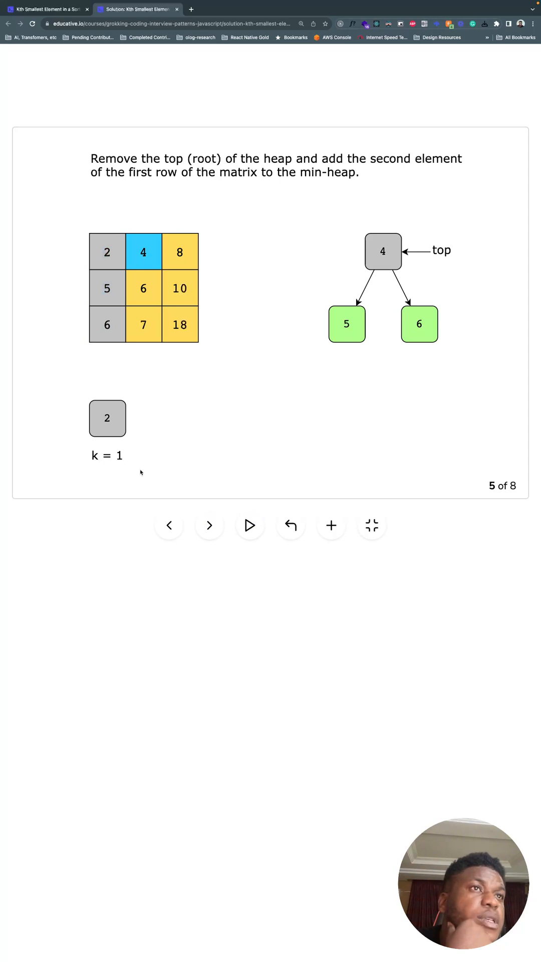
Step past later popping slides, then back, settling on slide 5 of 8
{"action": "left_click", "coordinate": [210, 525]}
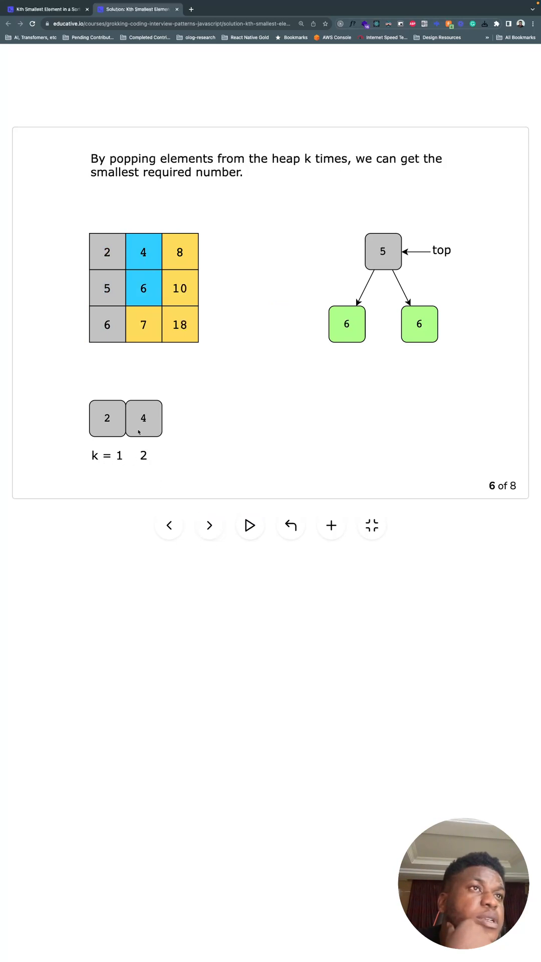
{"action": "left_click", "coordinate": [209, 525]}
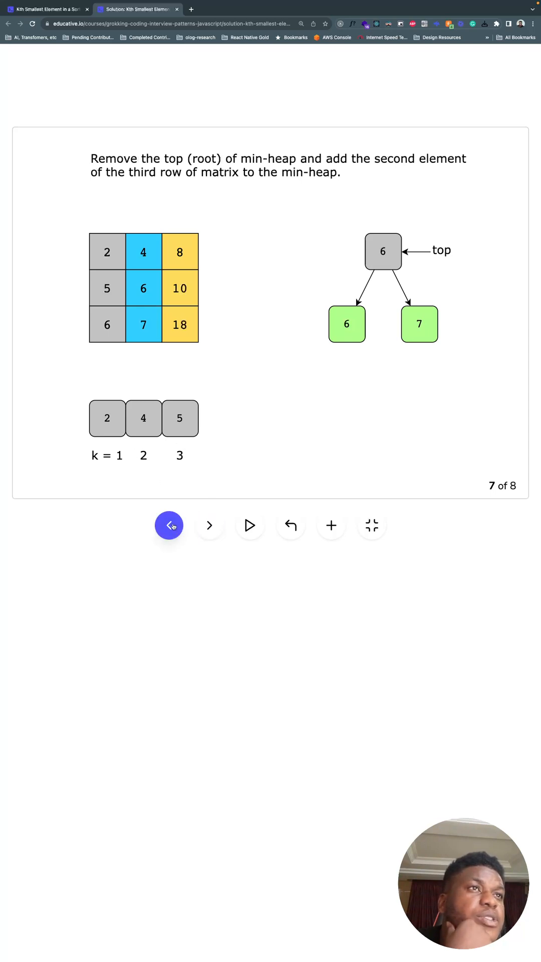
{"action": "left_click", "coordinate": [170, 525]}
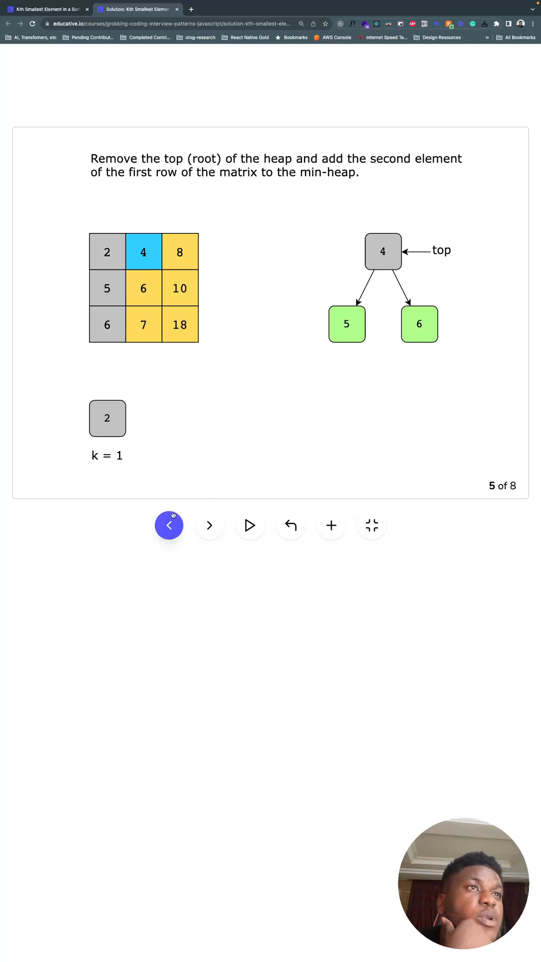
{"action": "mouse_move", "coordinate": [208, 525]}
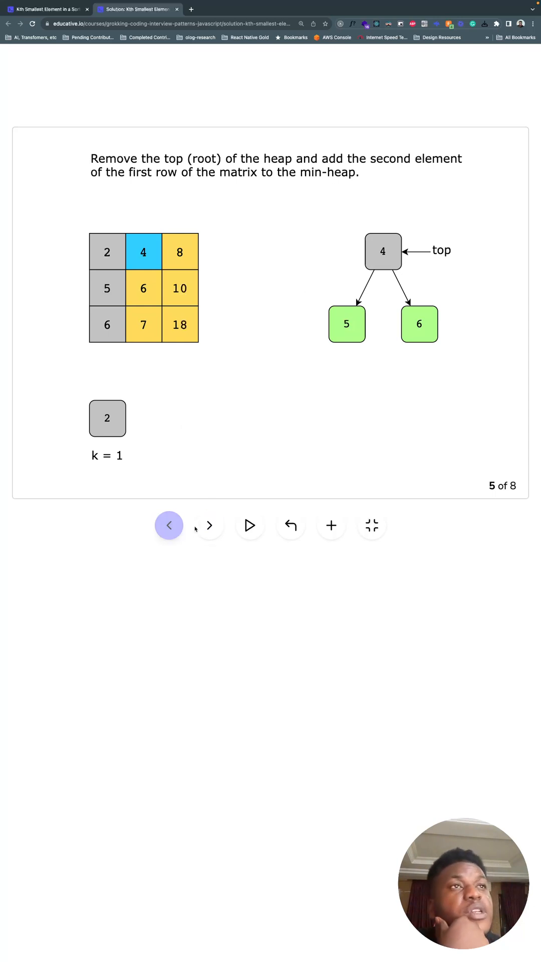
{"action": "left_click", "coordinate": [170, 525]}
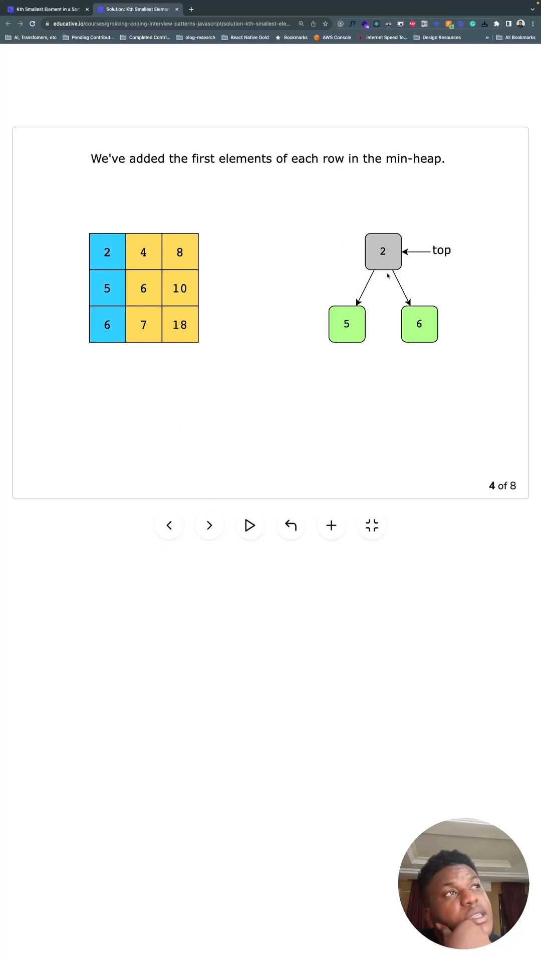
{"action": "mouse_move", "coordinate": [117, 254]}
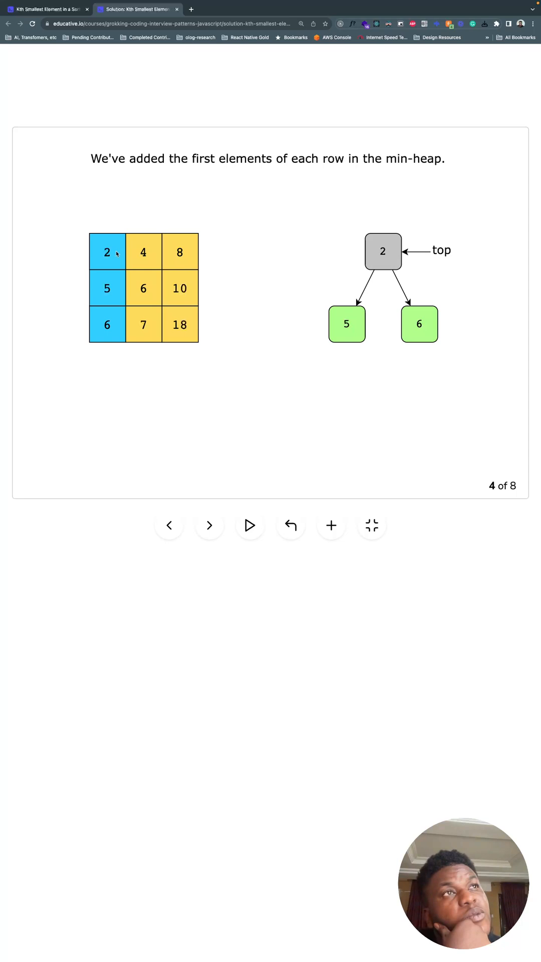
{"action": "mouse_move", "coordinate": [133, 272]}
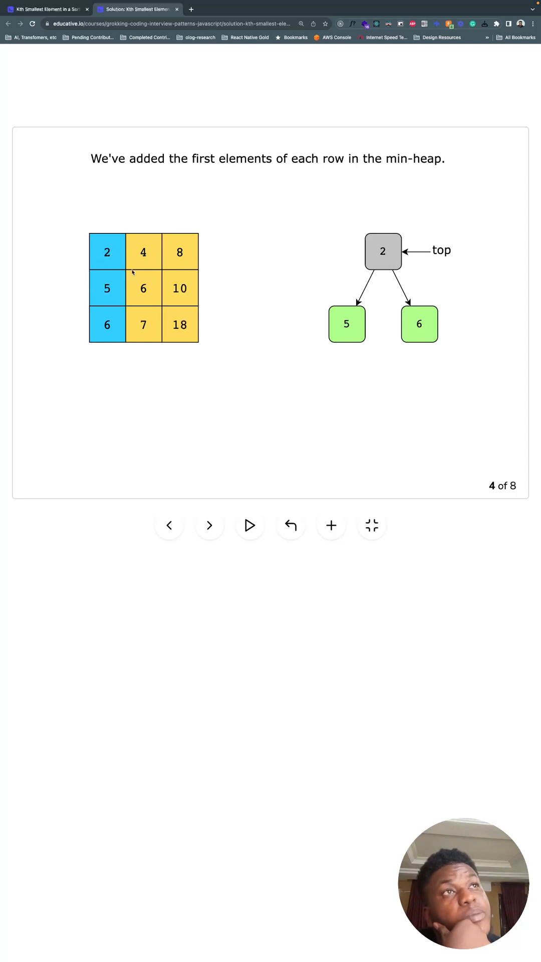
{"action": "left_click", "coordinate": [209, 525]}
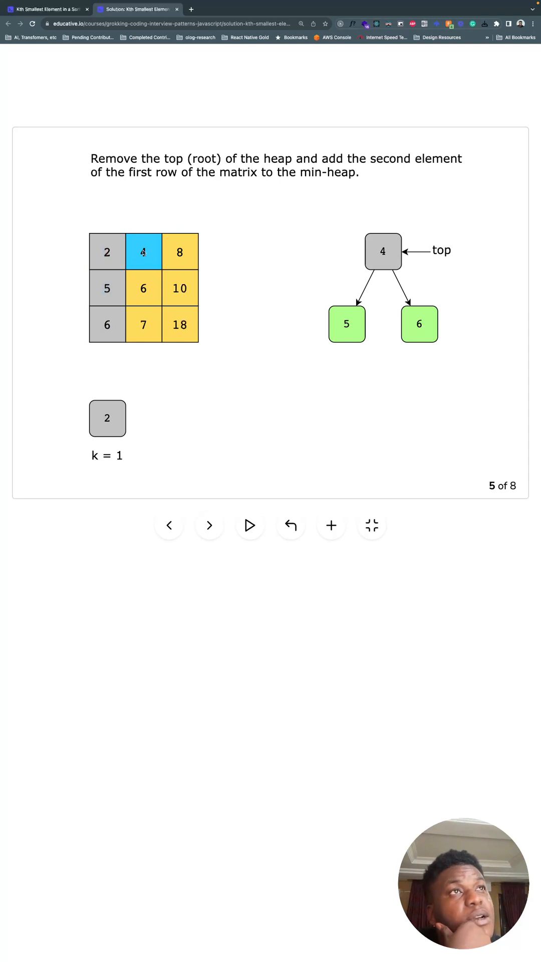
{"action": "mouse_move", "coordinate": [448, 271]}
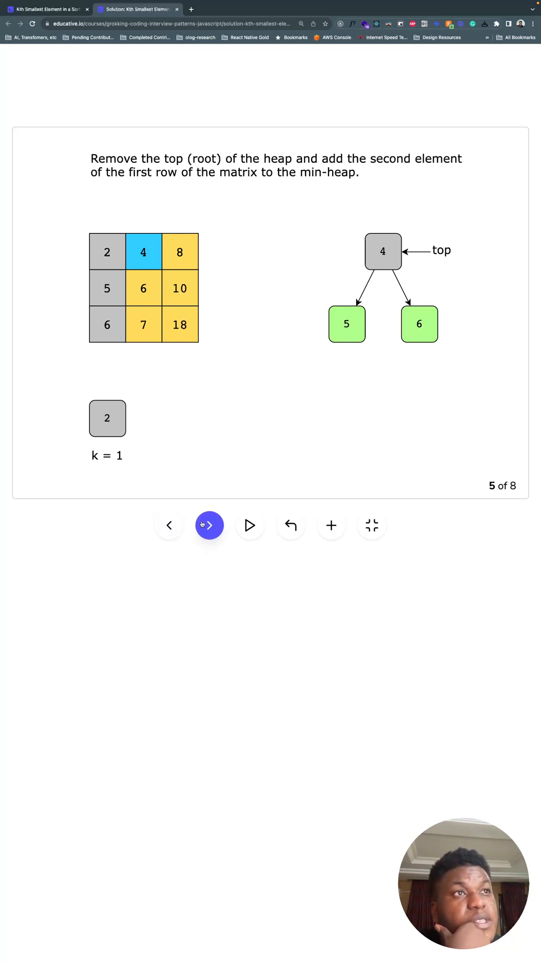
Step back and forth among slides 5 to 7 of the heap walkthrough
{"action": "left_click", "coordinate": [210, 525]}
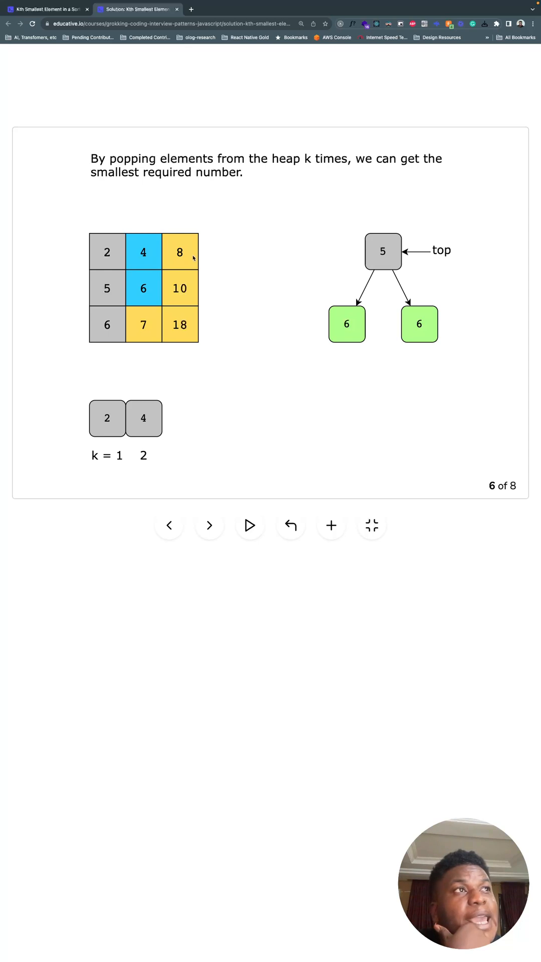
{"action": "left_click", "coordinate": [169, 526]}
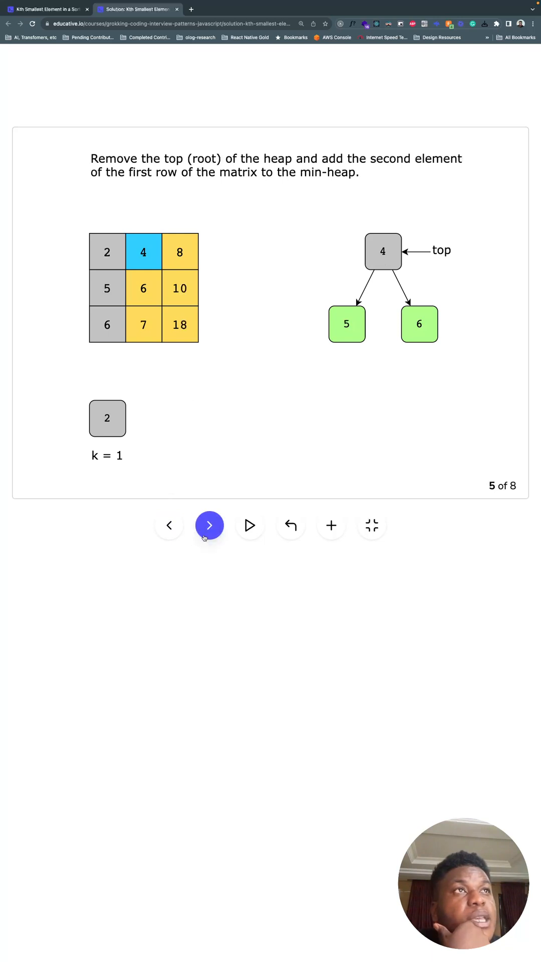
{"action": "left_click", "coordinate": [210, 525]}
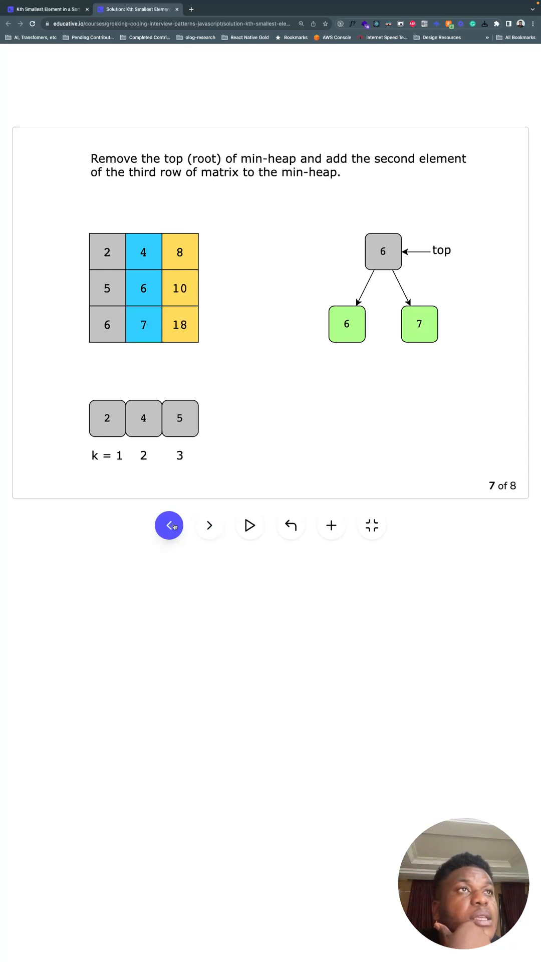
{"action": "left_click", "coordinate": [169, 525]}
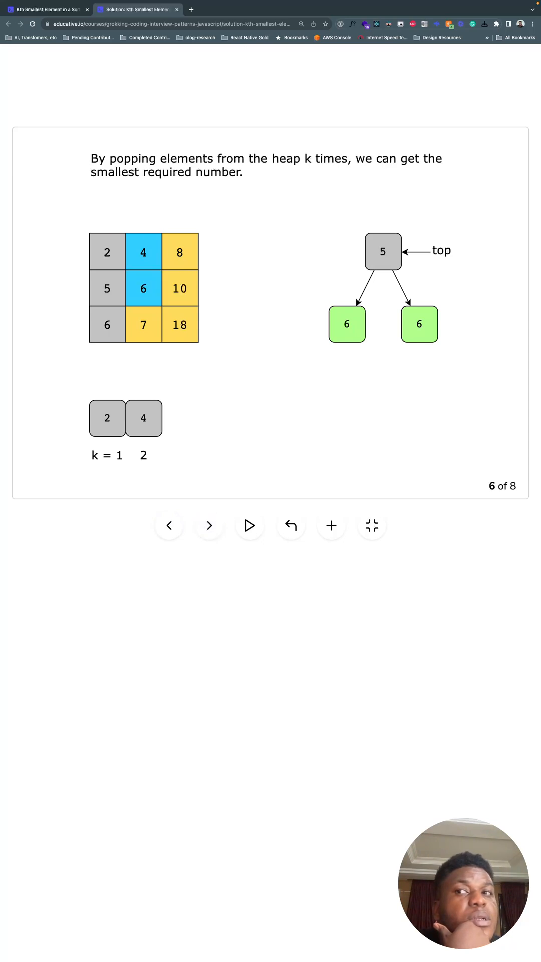
{"action": "left_click", "coordinate": [170, 526]}
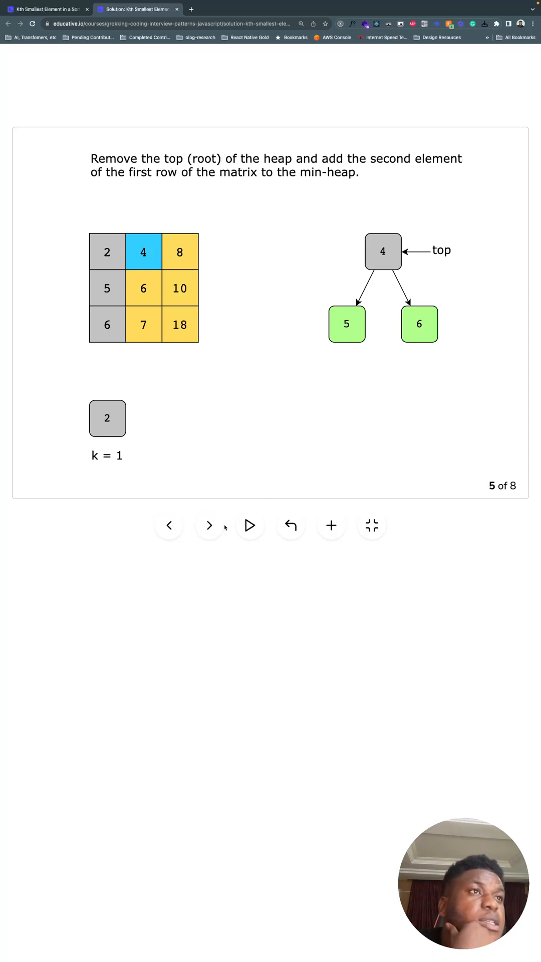
Advance through slide 7 to the final slide, where 6 is popped fourth
{"action": "left_click", "coordinate": [210, 526]}
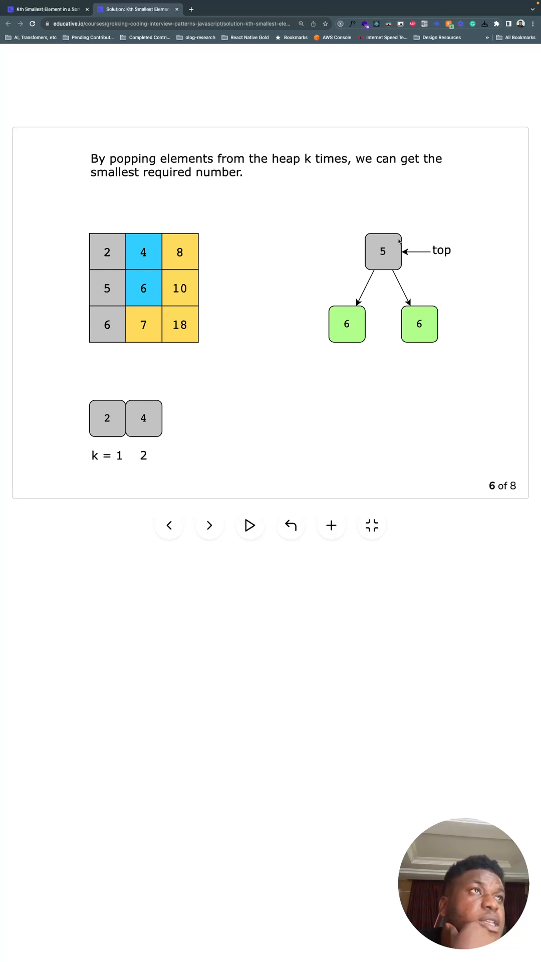
{"action": "left_click", "coordinate": [209, 525]}
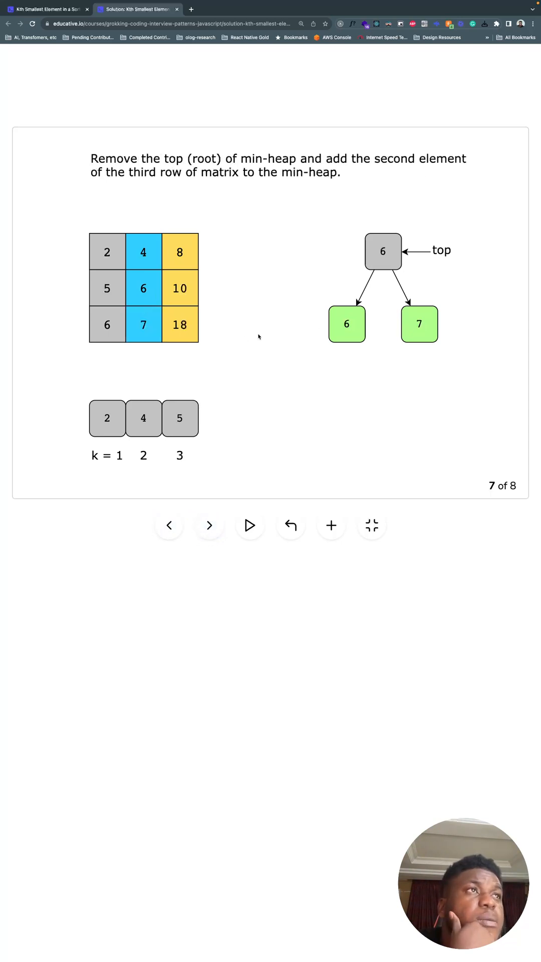
{"action": "mouse_move", "coordinate": [211, 310]}
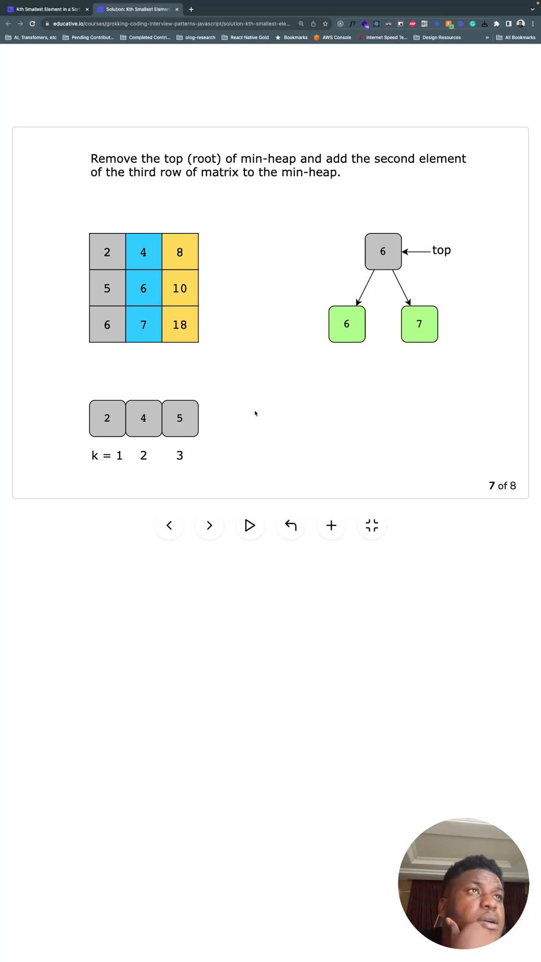
{"action": "left_click", "coordinate": [209, 526]}
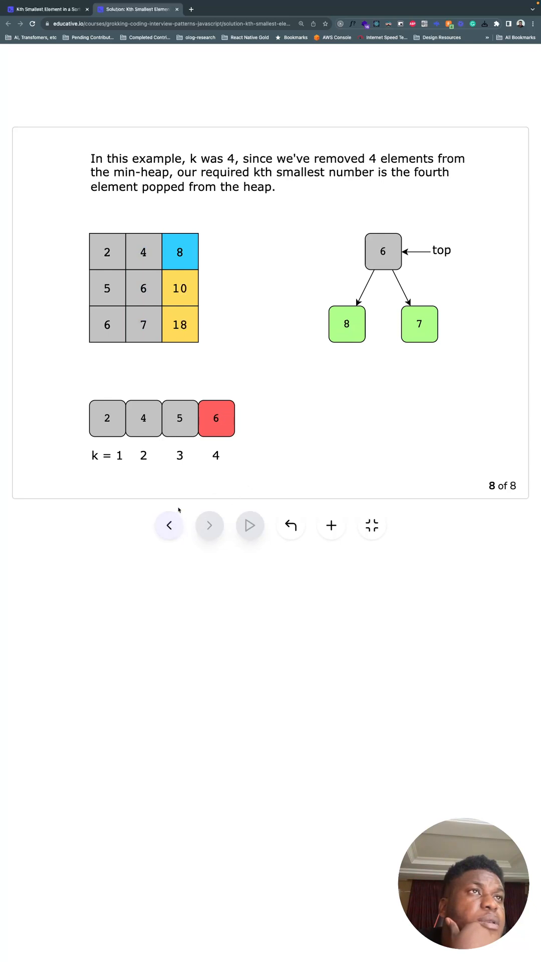
{"action": "left_click", "coordinate": [210, 525]}
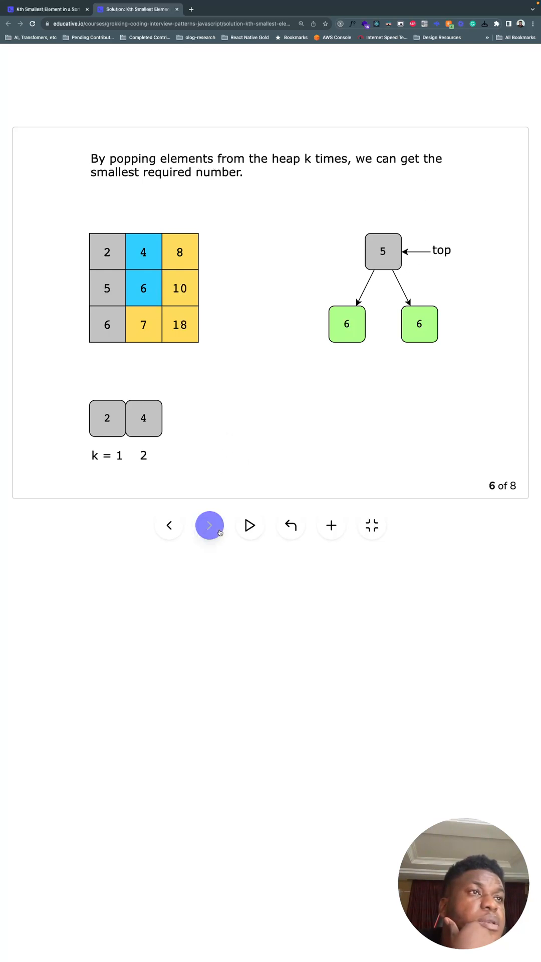
{"action": "left_click", "coordinate": [209, 525]}
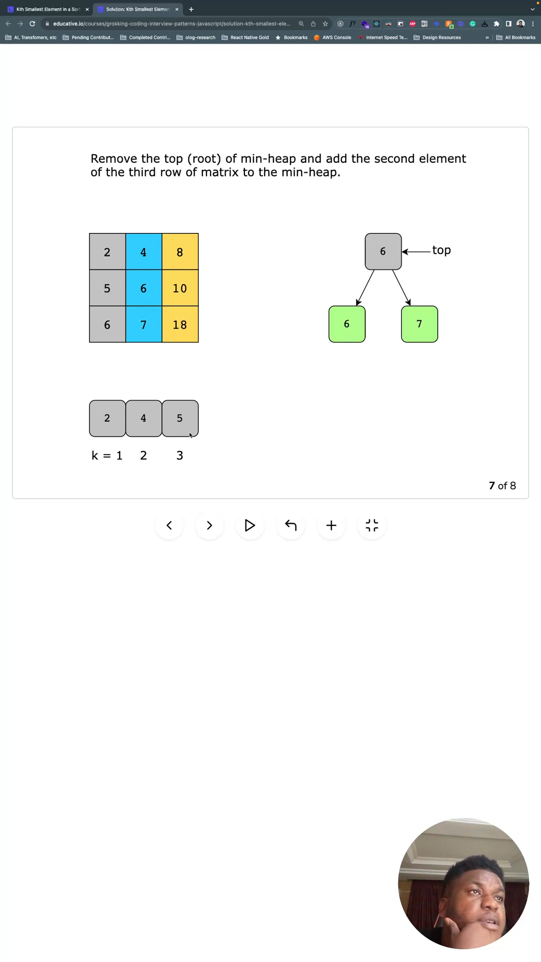
{"action": "left_click", "coordinate": [209, 526]}
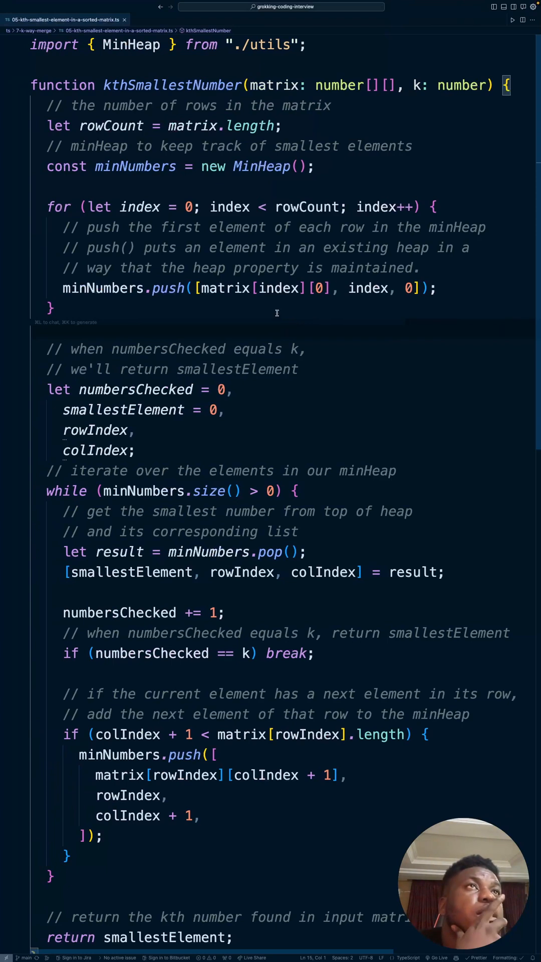
{"action": "mouse_move", "coordinate": [245, 336]}
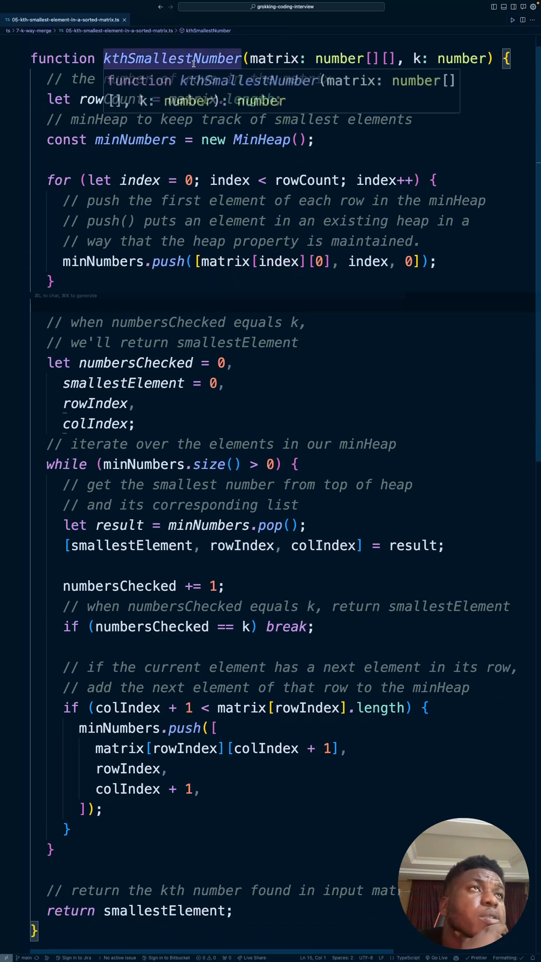
{"action": "mouse_move", "coordinate": [275, 58]}
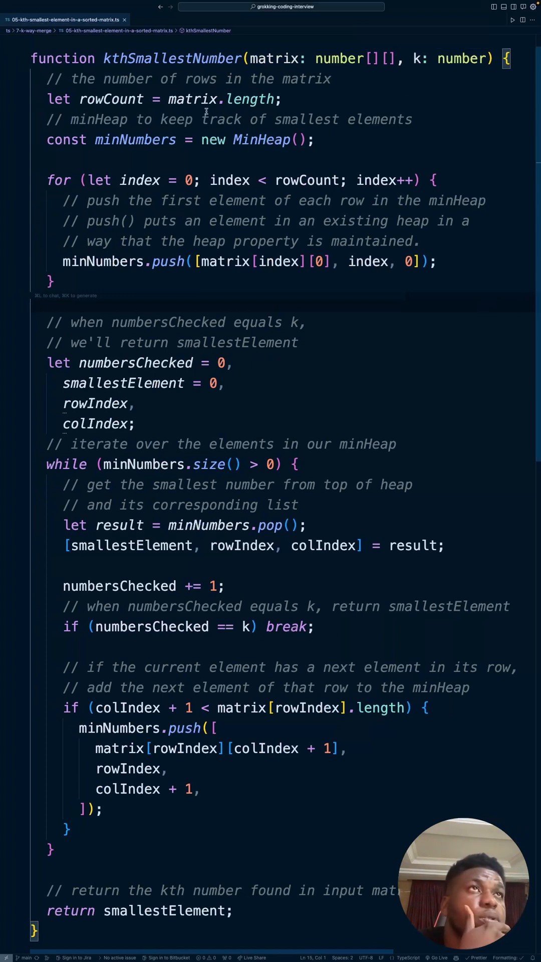
Select a word in the kthSmallestNumber code in Cursor
{"action": "double_click", "coordinate": [112, 99]}
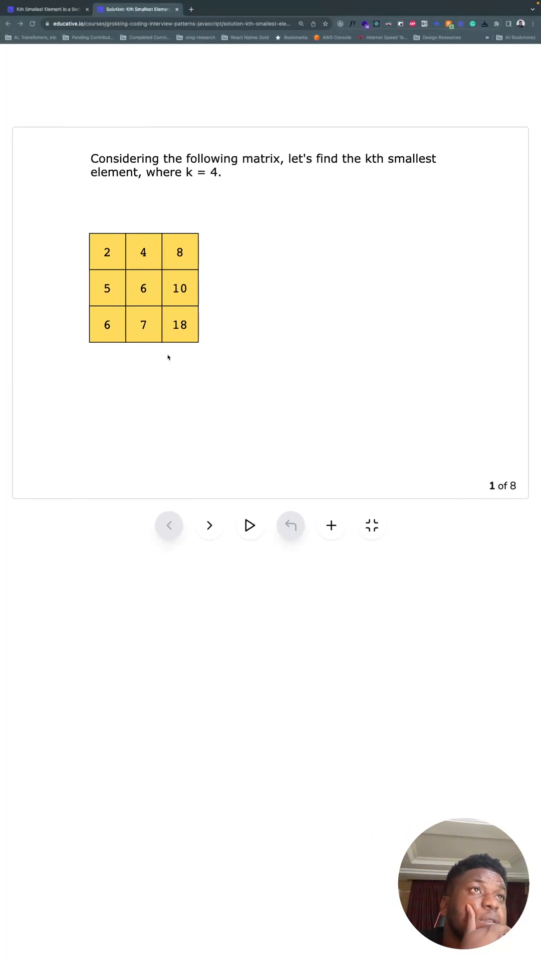
{"action": "mouse_move", "coordinate": [282, 328]}
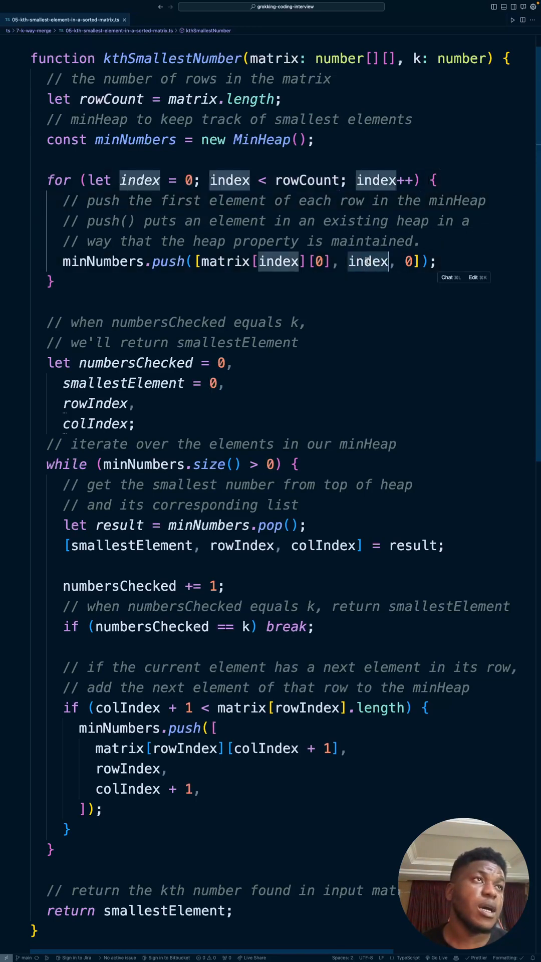
{"action": "mouse_move", "coordinate": [368, 261]}
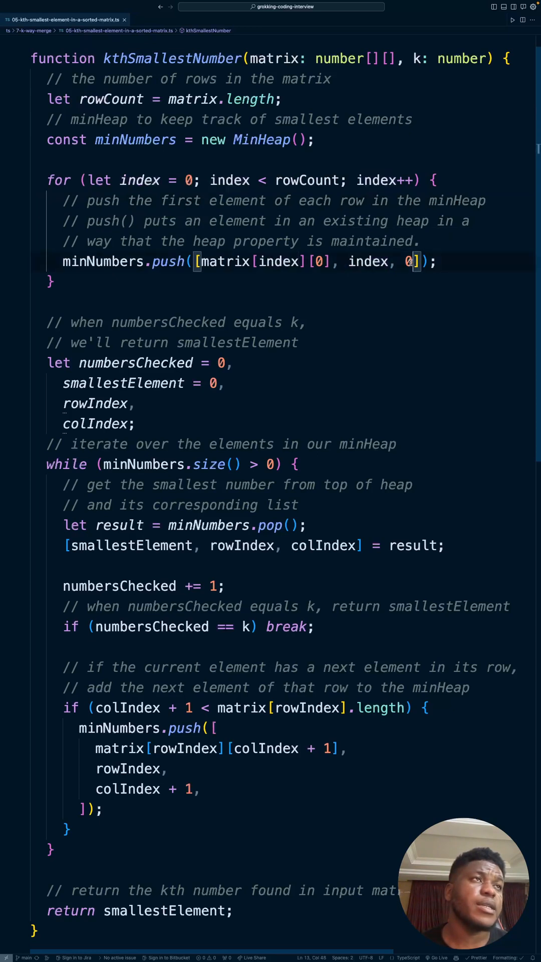
Highlight the zeros in the loop pushing [matrix[index][0], index, 0] into the heap
{"action": "double_click", "coordinate": [408, 260]}
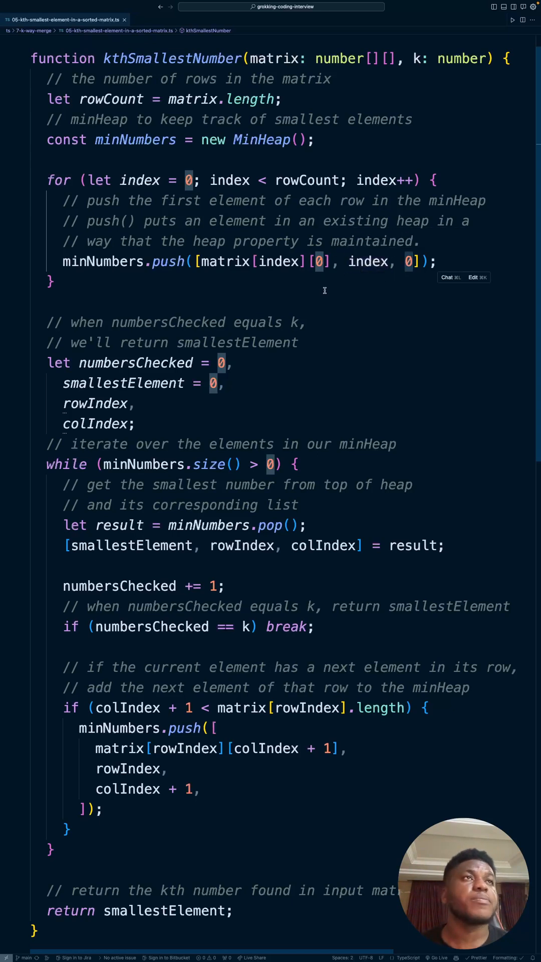
{"action": "mouse_move", "coordinate": [358, 333]}
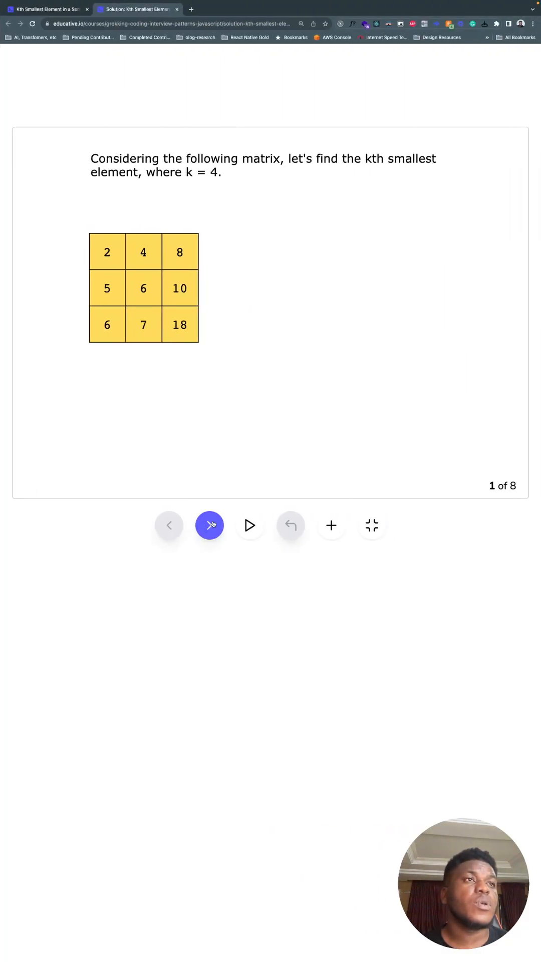
{"action": "left_click", "coordinate": [210, 526]}
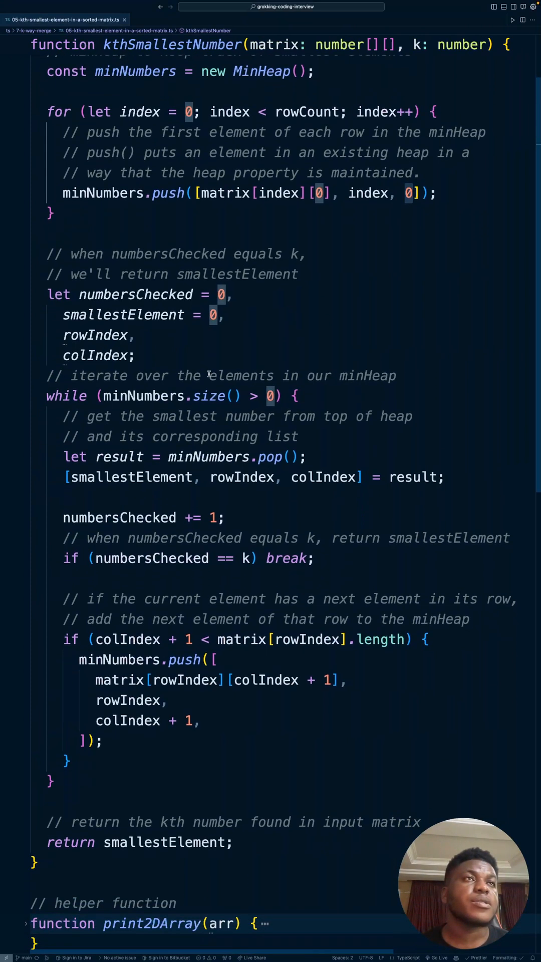
Highlight numbersChecked and colIndex uses in the while loop, then return to Educative
{"action": "scroll", "scroll_direction": "down", "scroll_amount": 3}
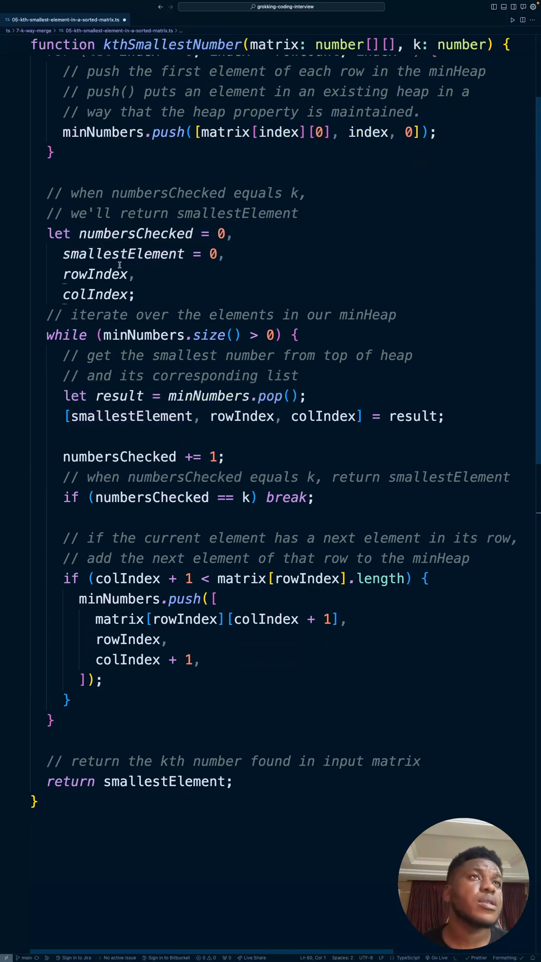
{"action": "double_click", "coordinate": [136, 233]}
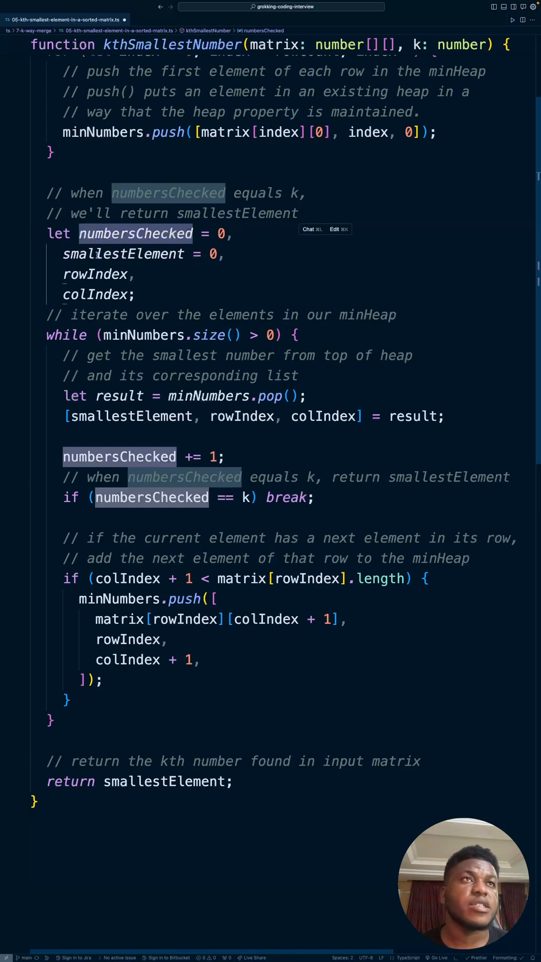
{"action": "left_click", "coordinate": [93, 295]}
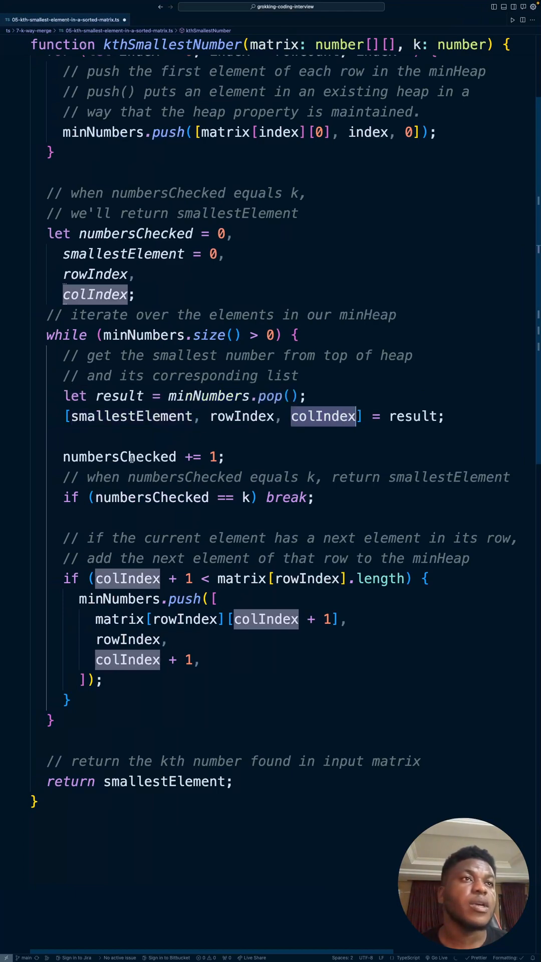
{"action": "left_click", "coordinate": [136, 9]}
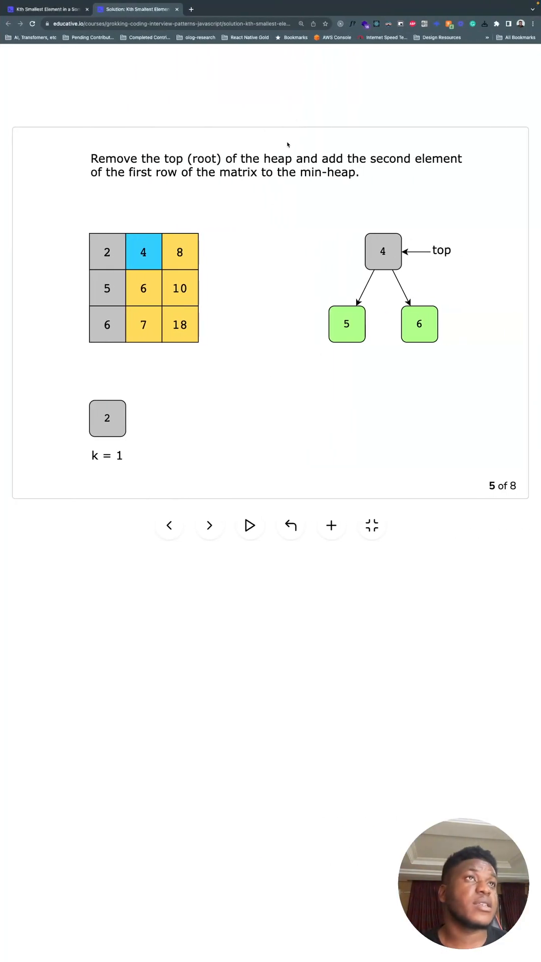
Restart the heap walkthrough at slide 1 and advance two slides
{"action": "left_click", "coordinate": [290, 525]}
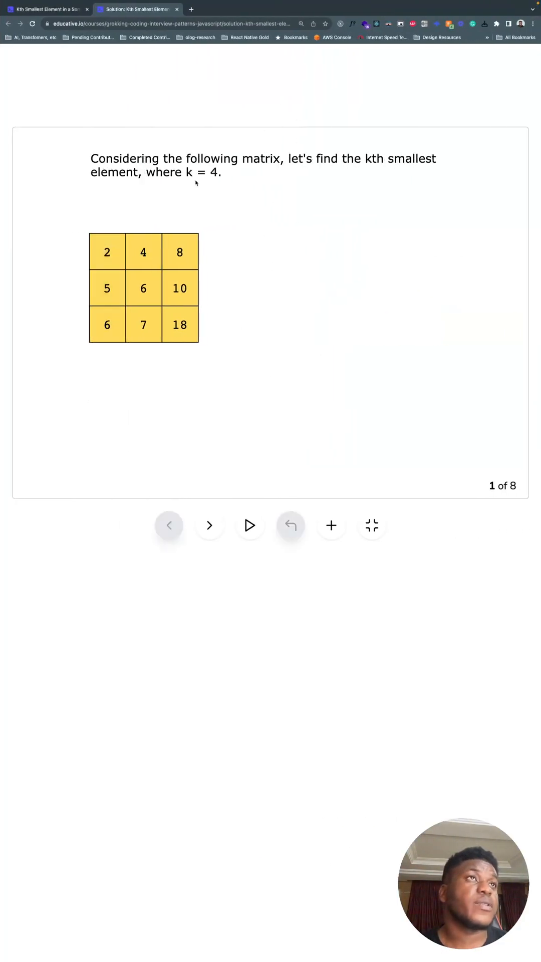
{"action": "left_click", "coordinate": [210, 526]}
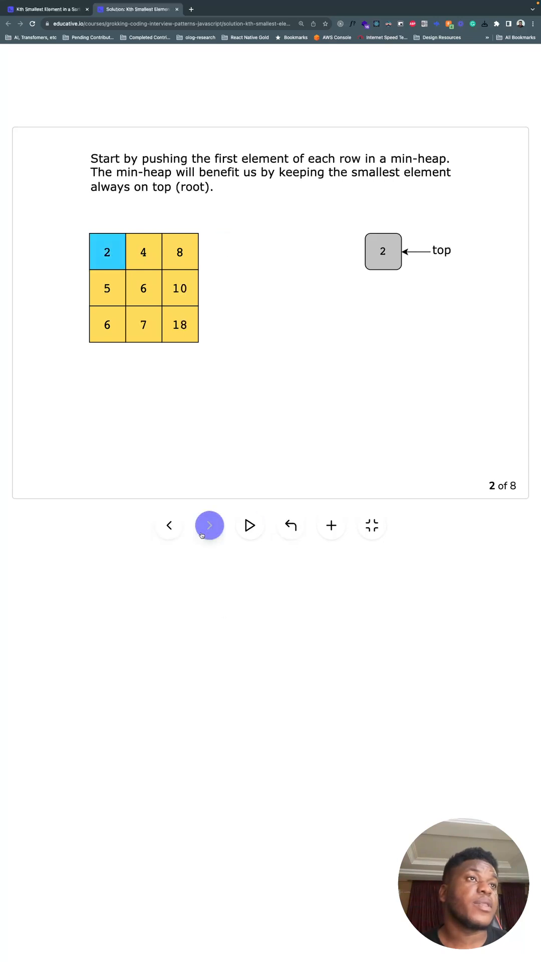
{"action": "left_click", "coordinate": [209, 525]}
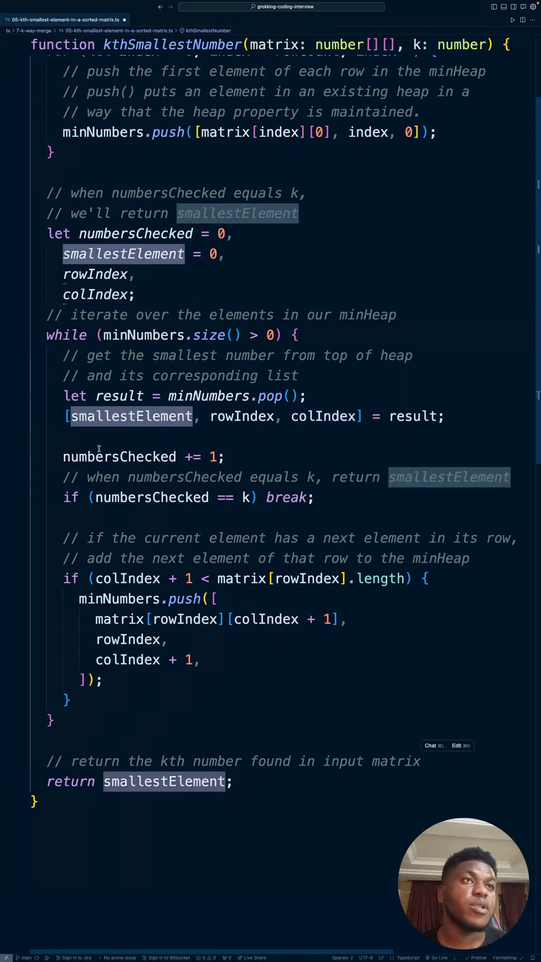
{"action": "mouse_move", "coordinate": [184, 522]}
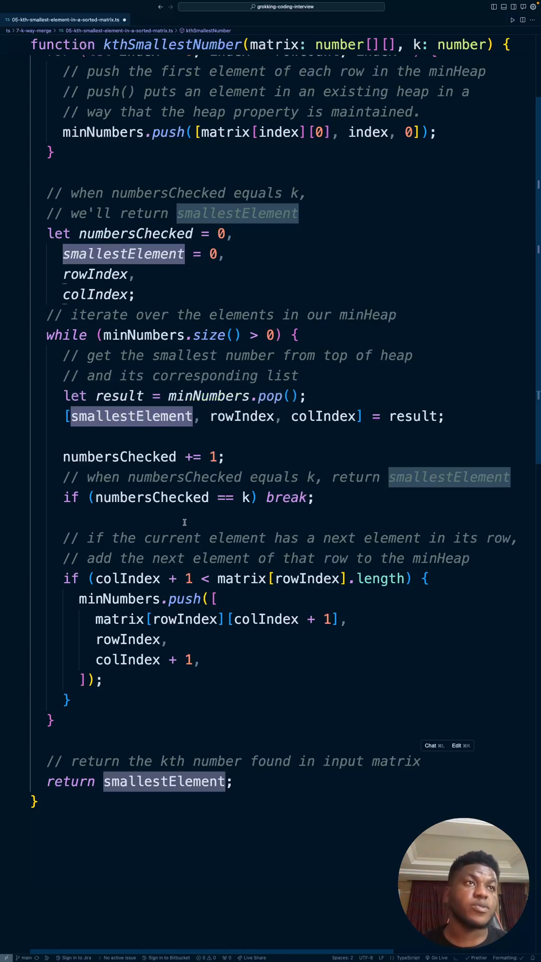
{"action": "mouse_move", "coordinate": [164, 543]}
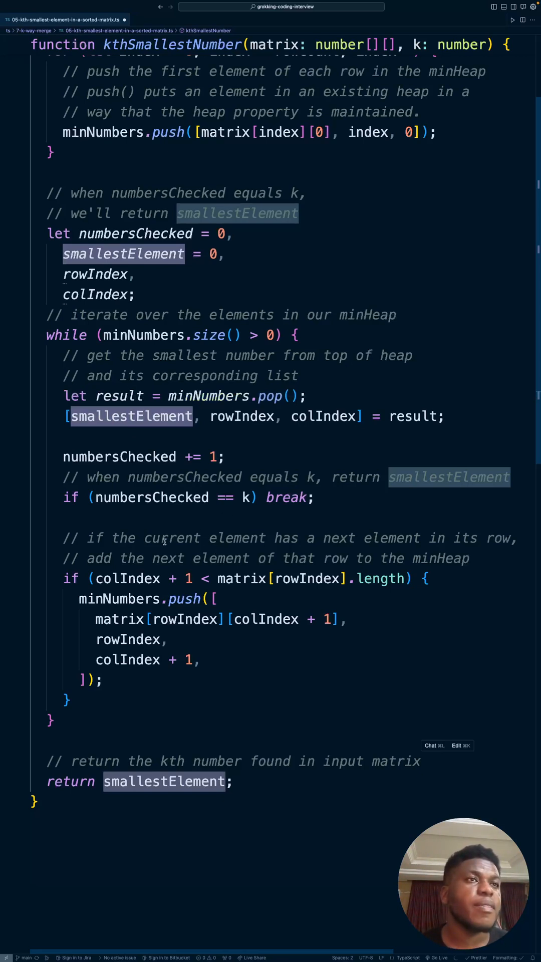
{"action": "left_click", "coordinate": [144, 538]}
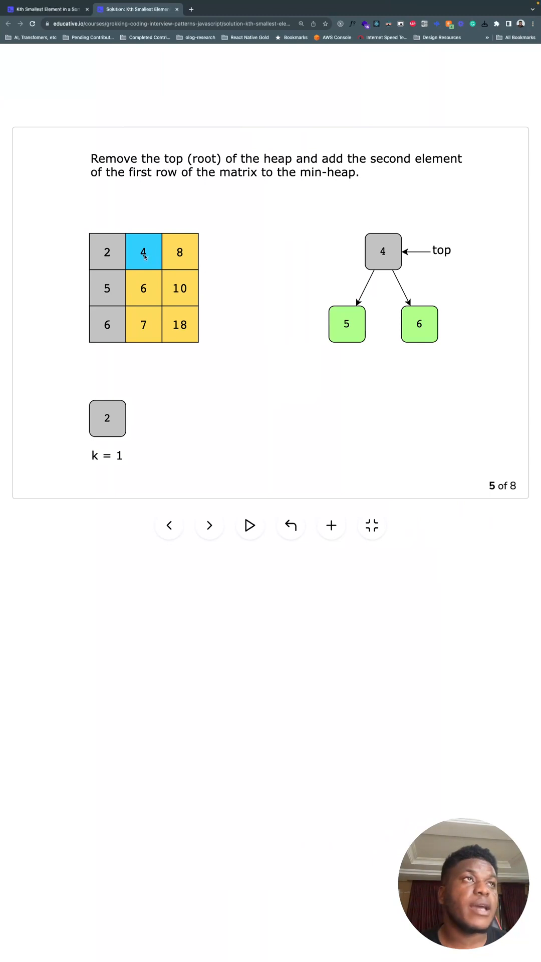
{"action": "mouse_move", "coordinate": [380, 265]}
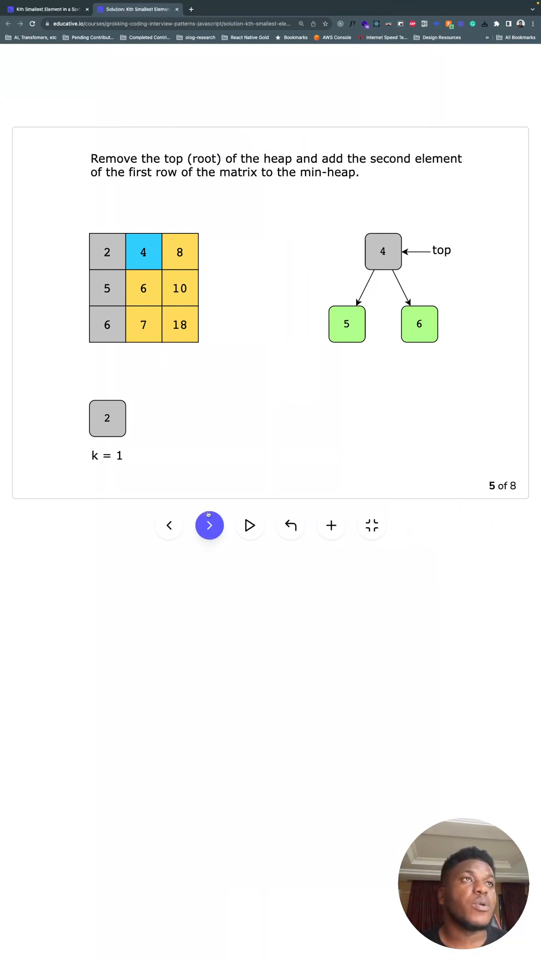
Advance the walkthrough one slide beyond slide 5 of 8
{"action": "left_click", "coordinate": [210, 526]}
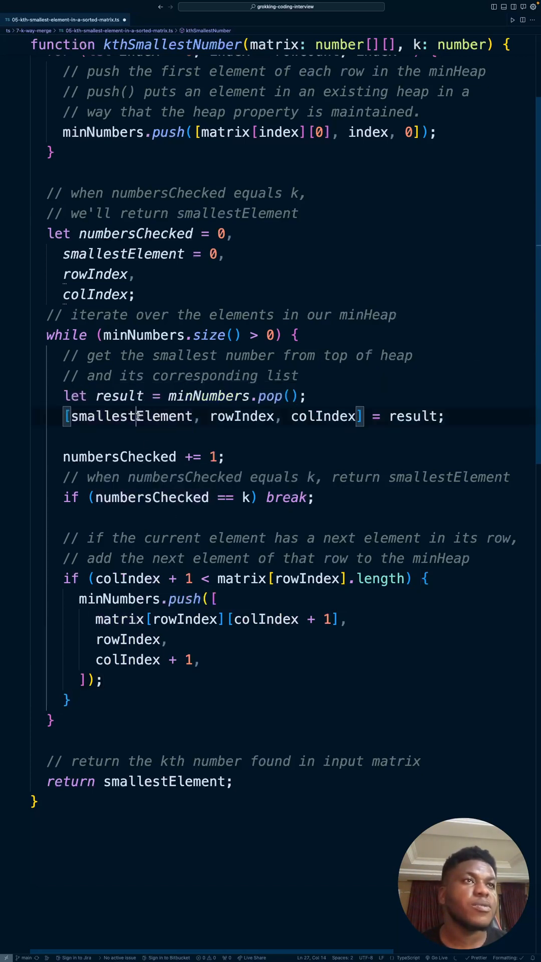
{"action": "double_click", "coordinate": [241, 416]}
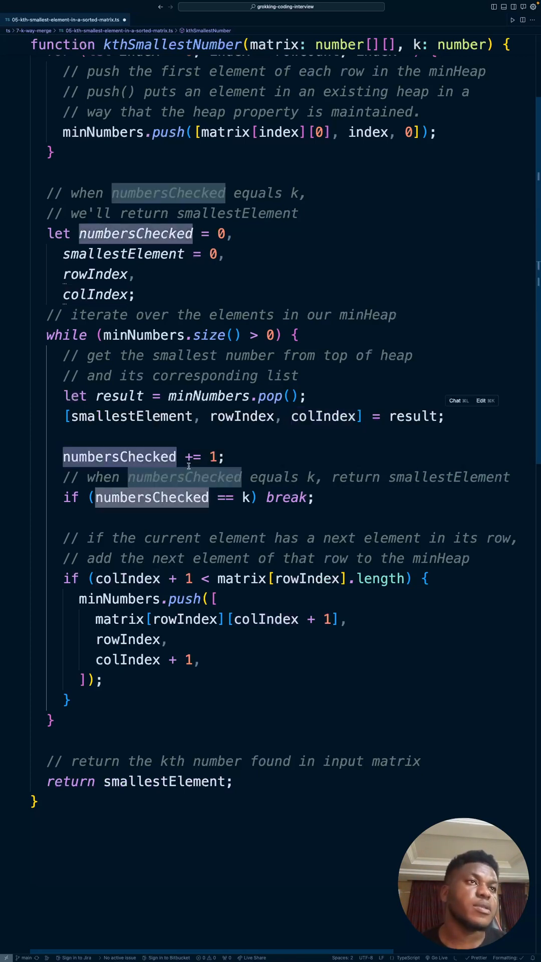
{"action": "mouse_move", "coordinate": [140, 485]}
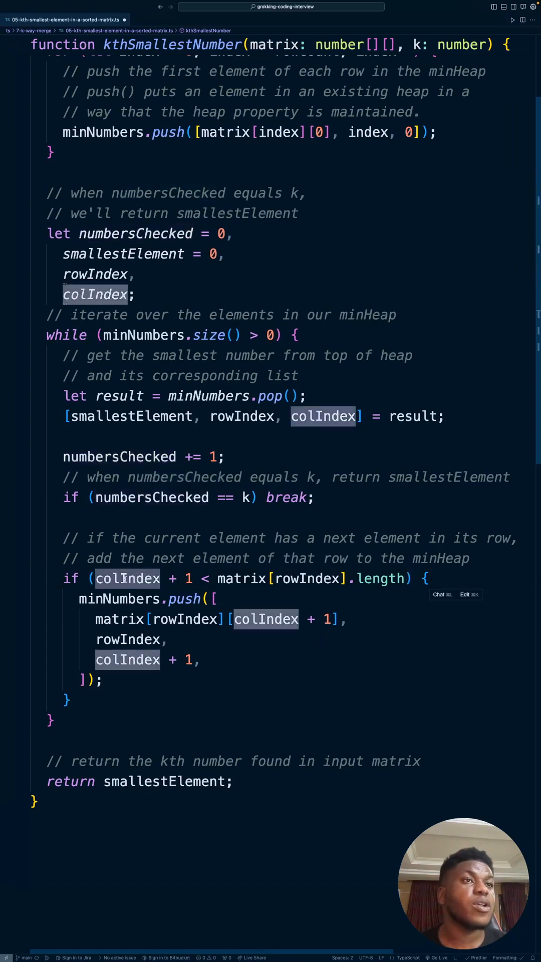
{"action": "mouse_move", "coordinate": [241, 579]}
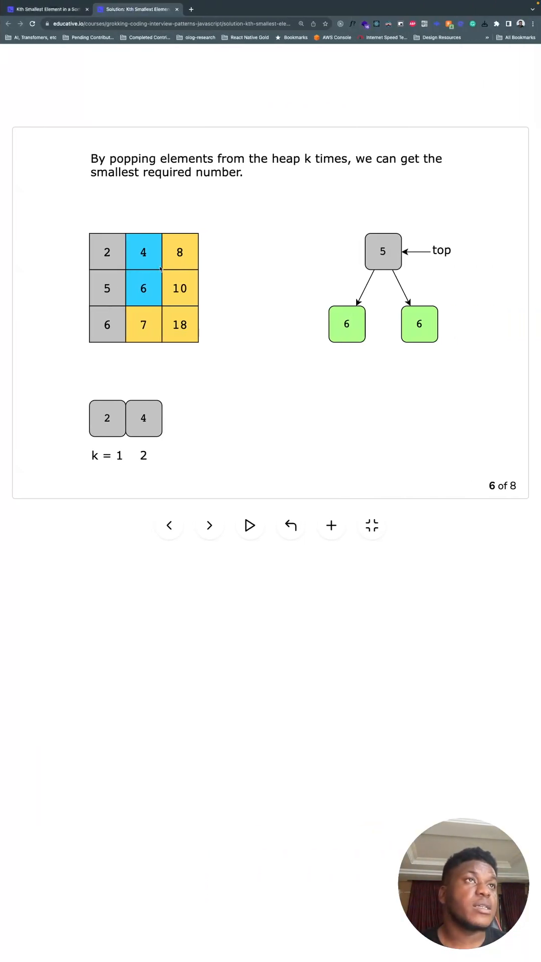
{"action": "mouse_move", "coordinate": [354, 309]}
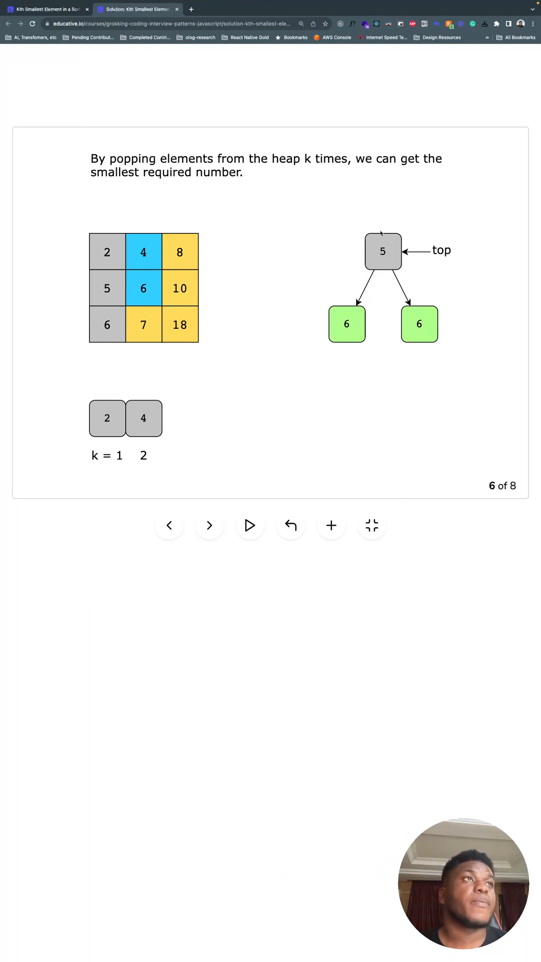
{"action": "mouse_move", "coordinate": [277, 354]}
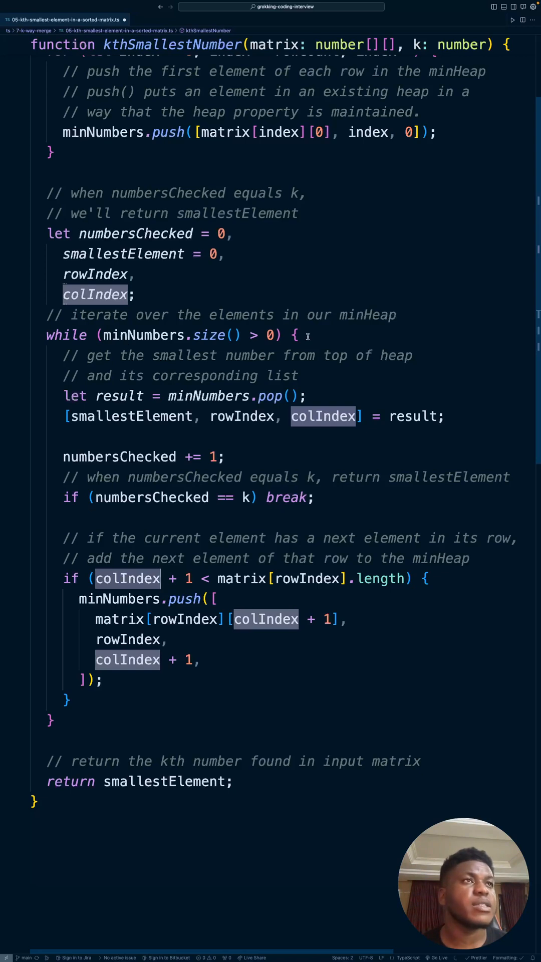
{"action": "mouse_move", "coordinate": [208, 396]}
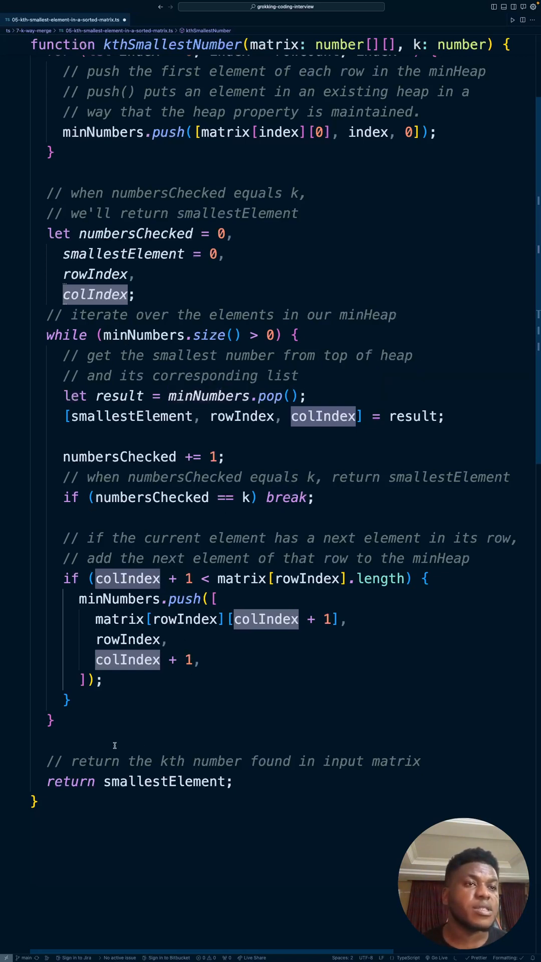
{"action": "double_click", "coordinate": [164, 781]}
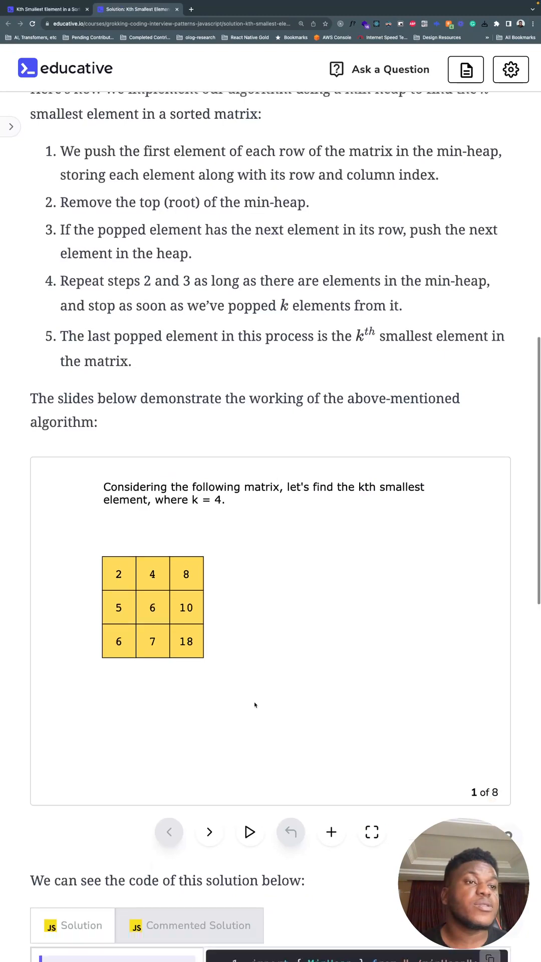
Scroll past the code widget to the Time and Space complexity sections
{"action": "scroll", "scroll_direction": "down", "scroll_amount": 3}
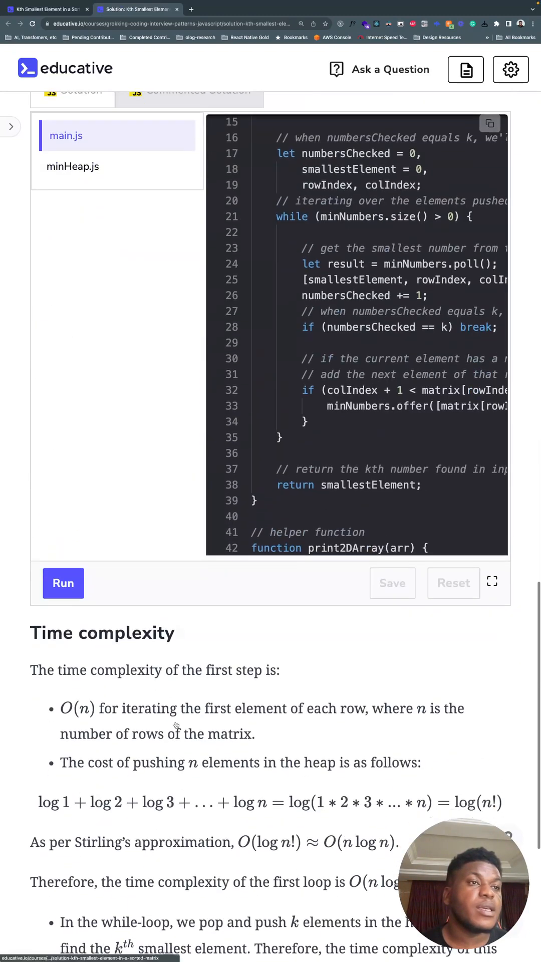
{"action": "scroll", "scroll_direction": "down", "scroll_amount": 3}
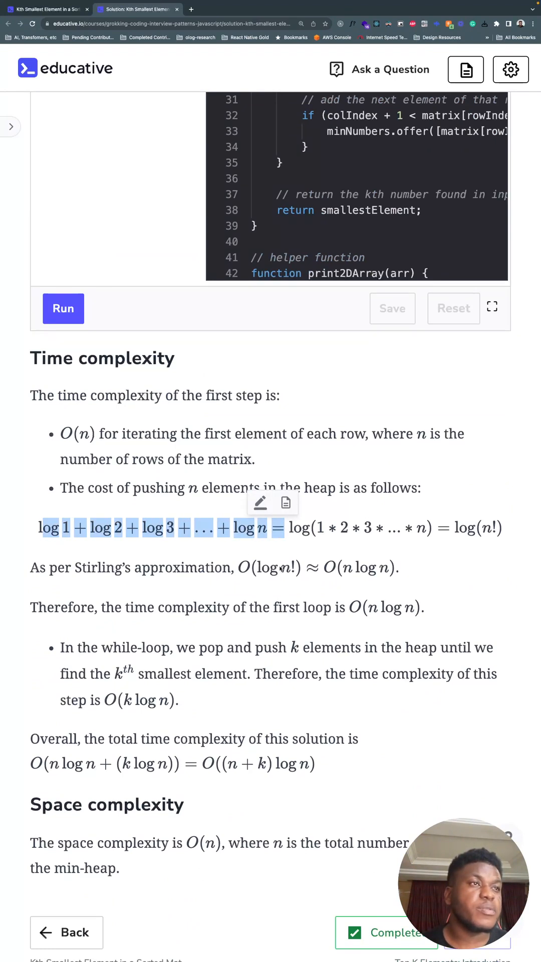
{"action": "mouse_move", "coordinate": [390, 580]}
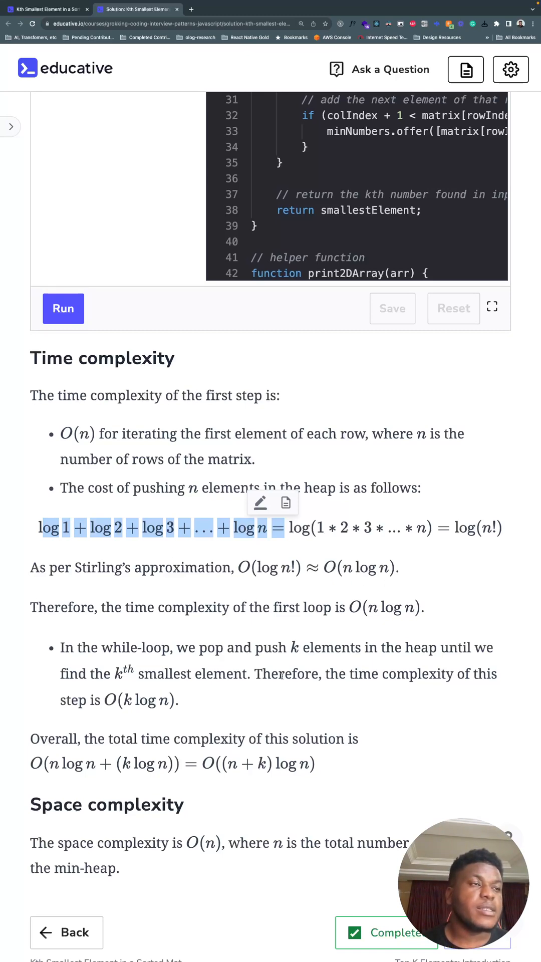
{"action": "scroll", "scroll_direction": "down", "scroll_amount": 3}
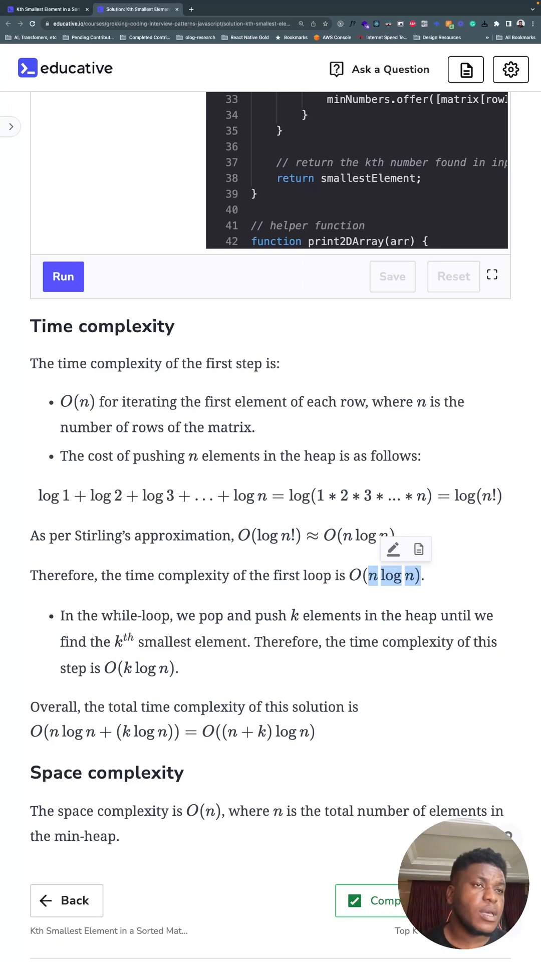
{"action": "mouse_move", "coordinate": [121, 684]}
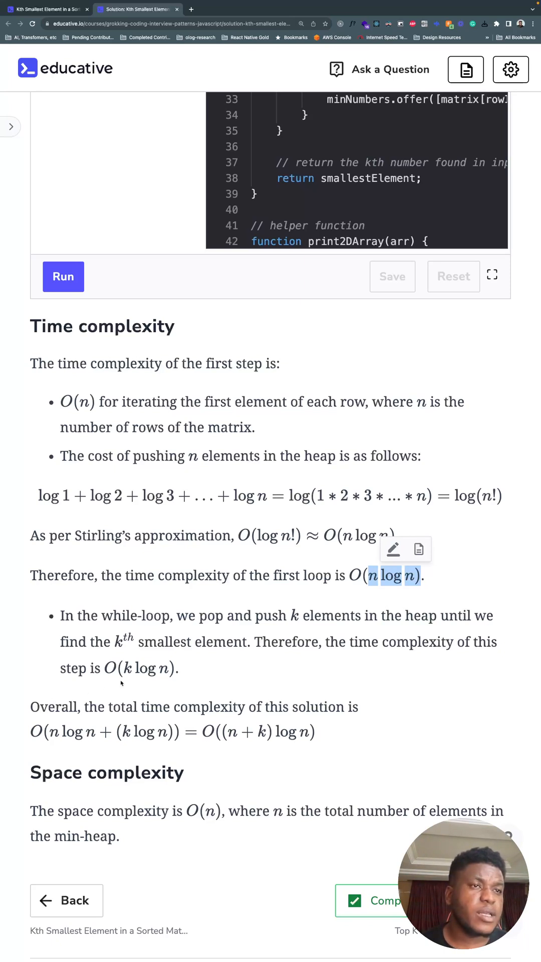
{"action": "mouse_move", "coordinate": [71, 745]}
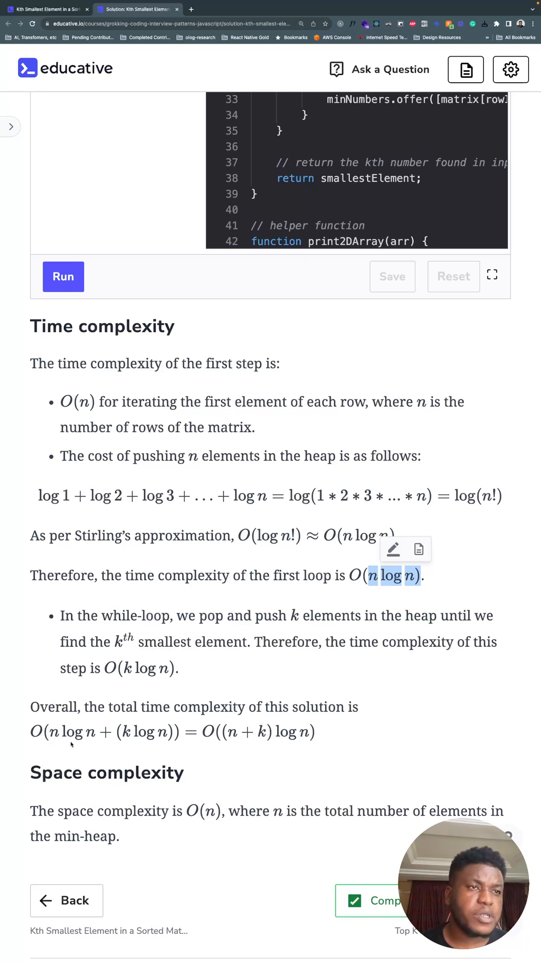
{"action": "mouse_move", "coordinate": [255, 741]}
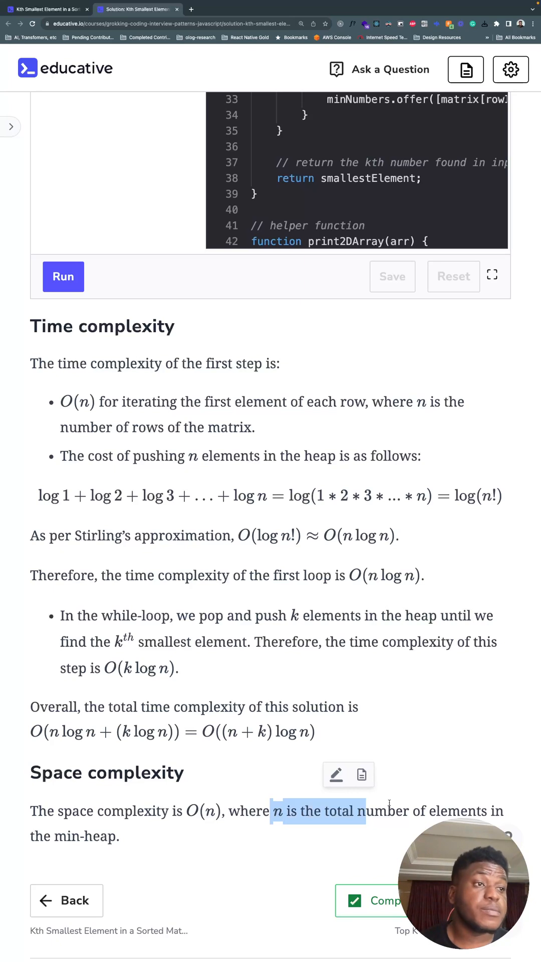
{"action": "mouse_move", "coordinate": [264, 793]}
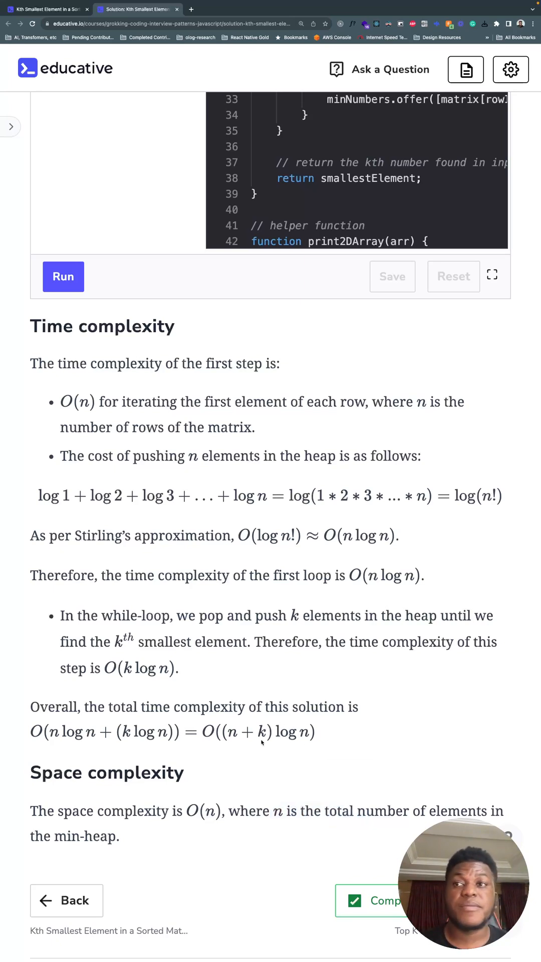
{"action": "mouse_move", "coordinate": [11, 572]}
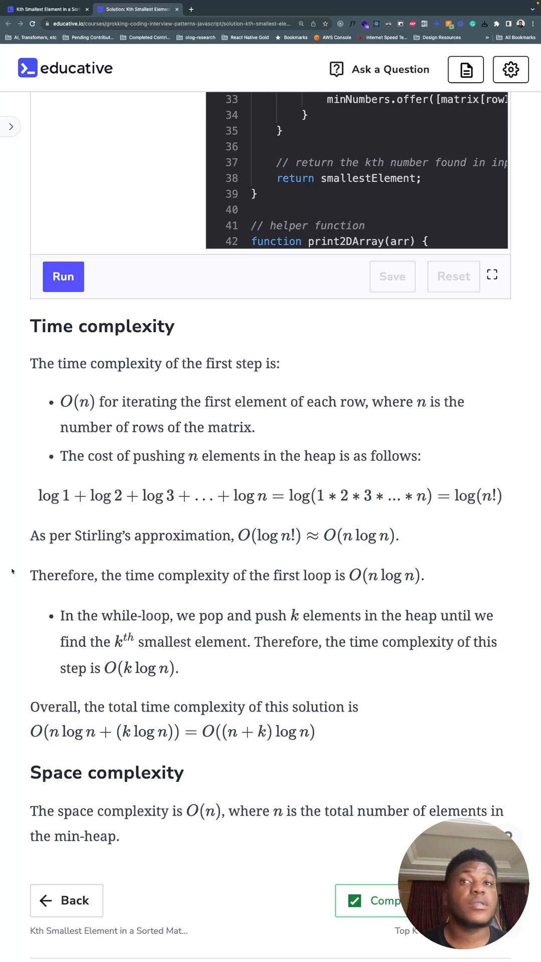